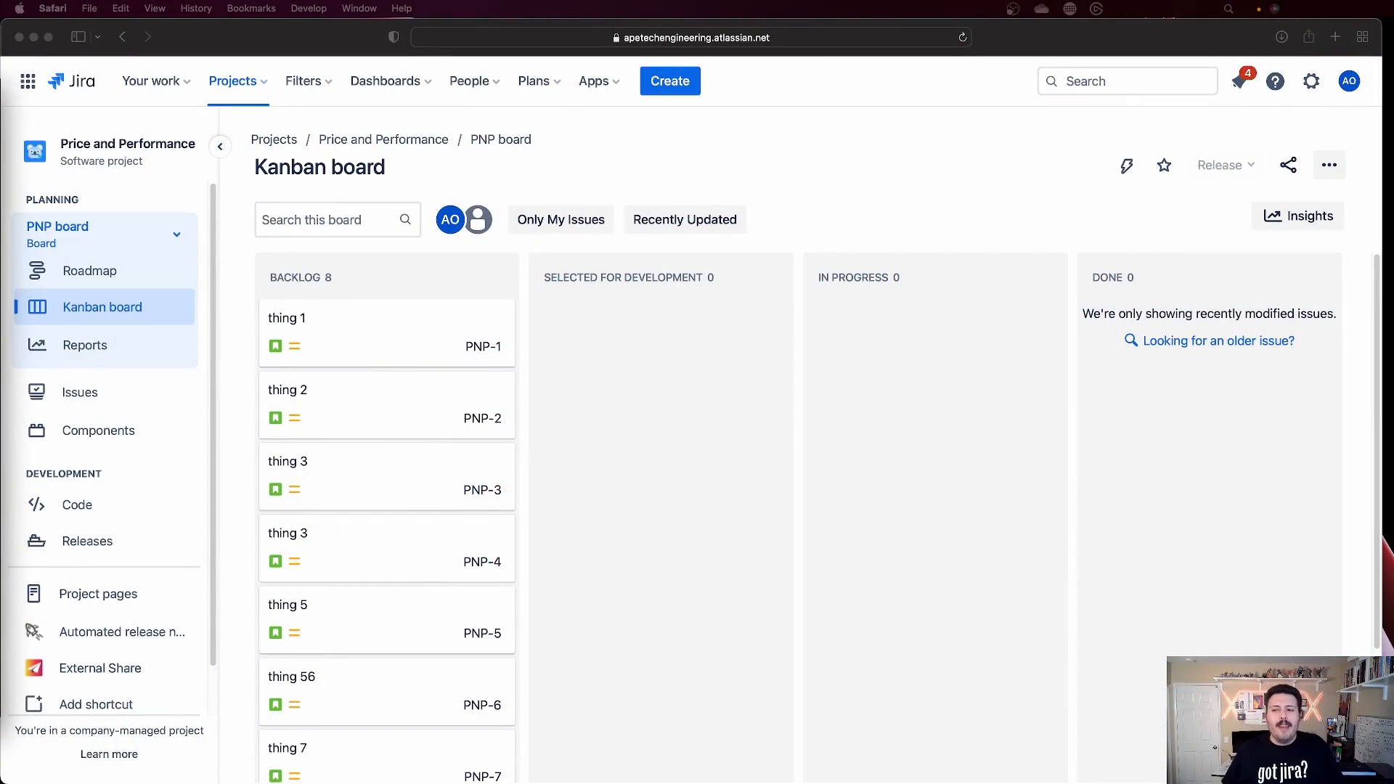
{"action": "mouse_move", "coordinate": [926, 352]}
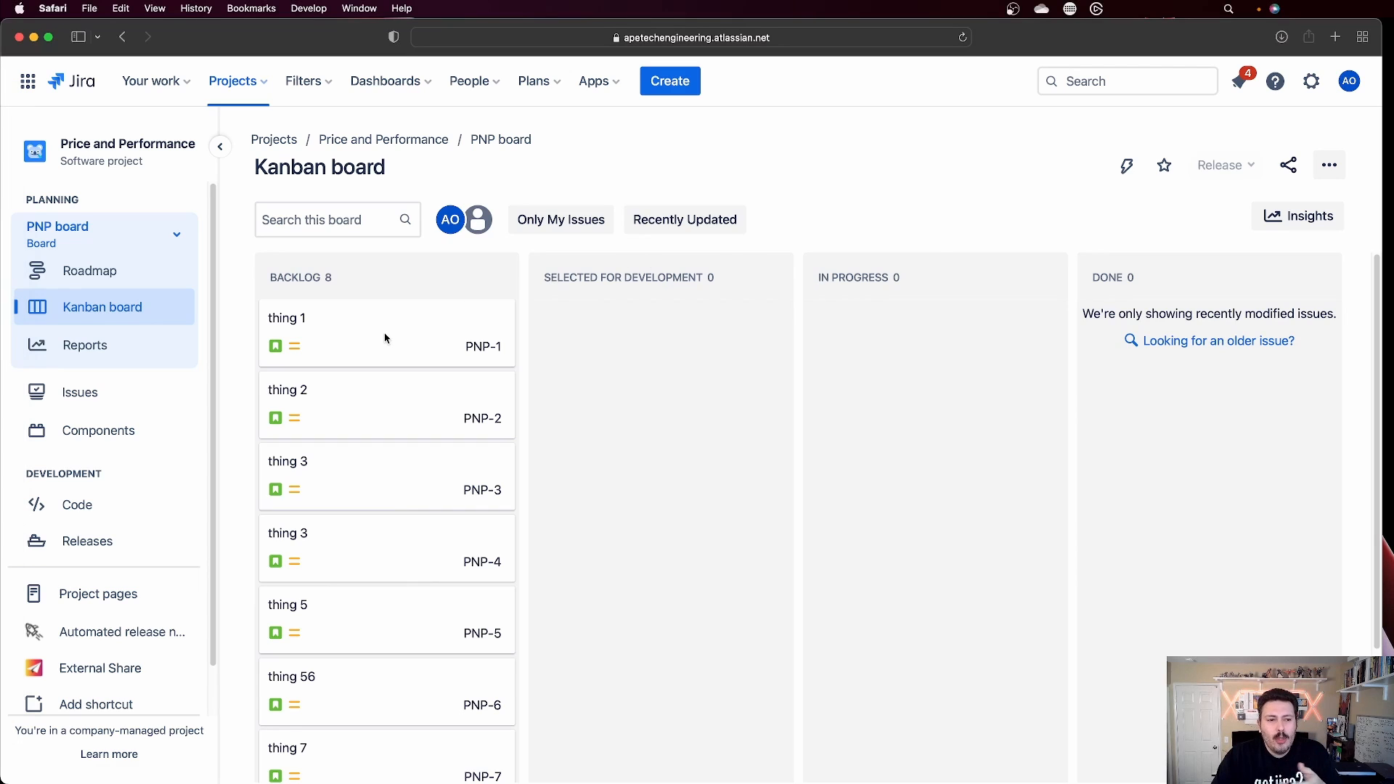
Step: Change PNP-1 "thing 1" priority from Medium to Highest and close the issue
{"action": "left_click", "coordinate": [286, 318]}
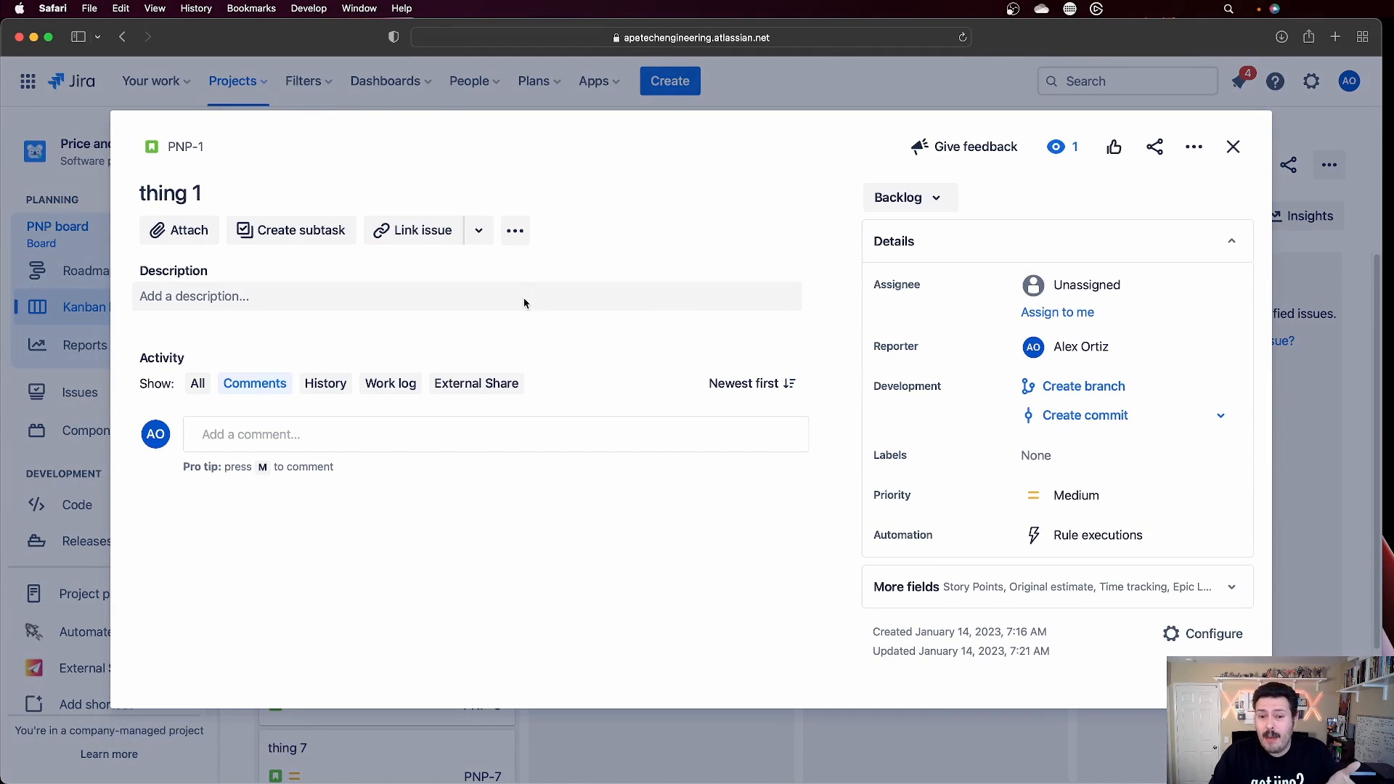
{"action": "mouse_move", "coordinate": [820, 342]}
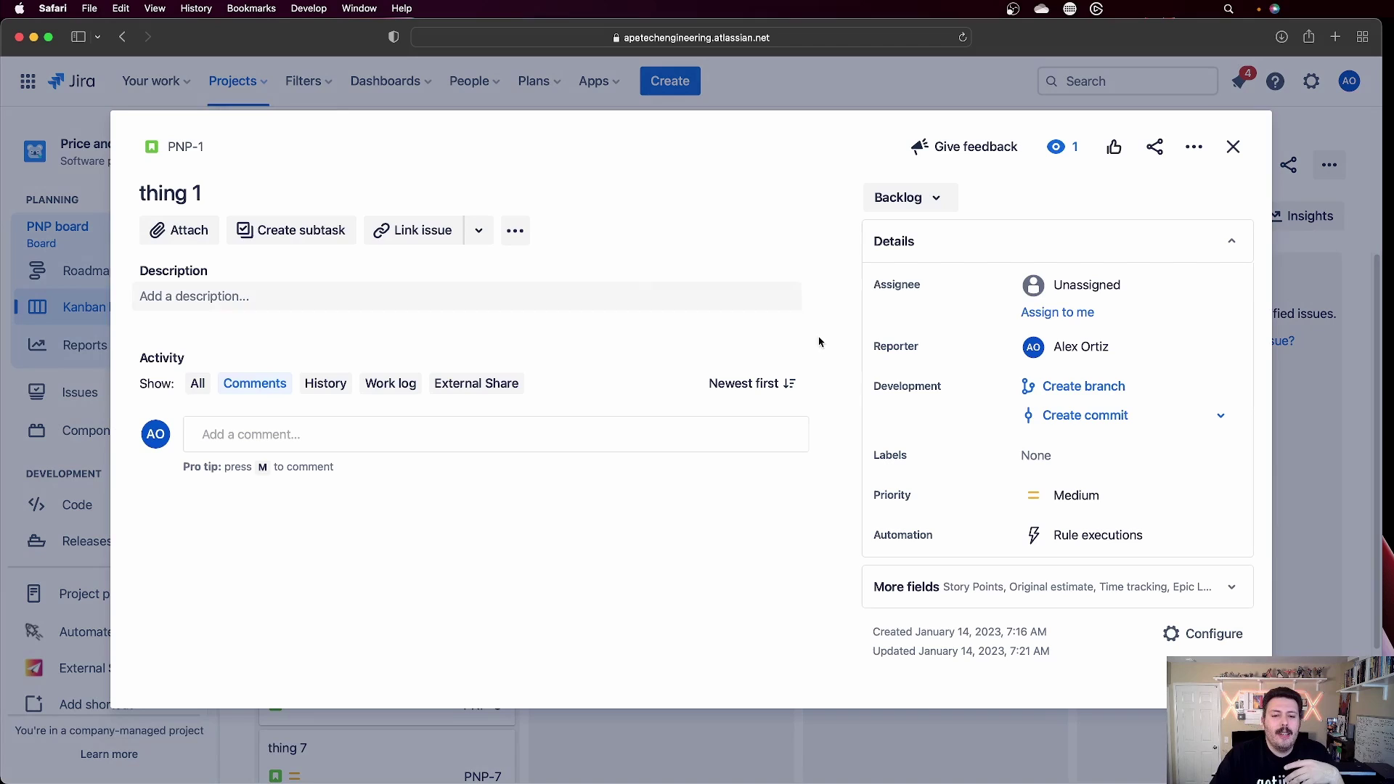
{"action": "left_click", "coordinate": [1076, 495]}
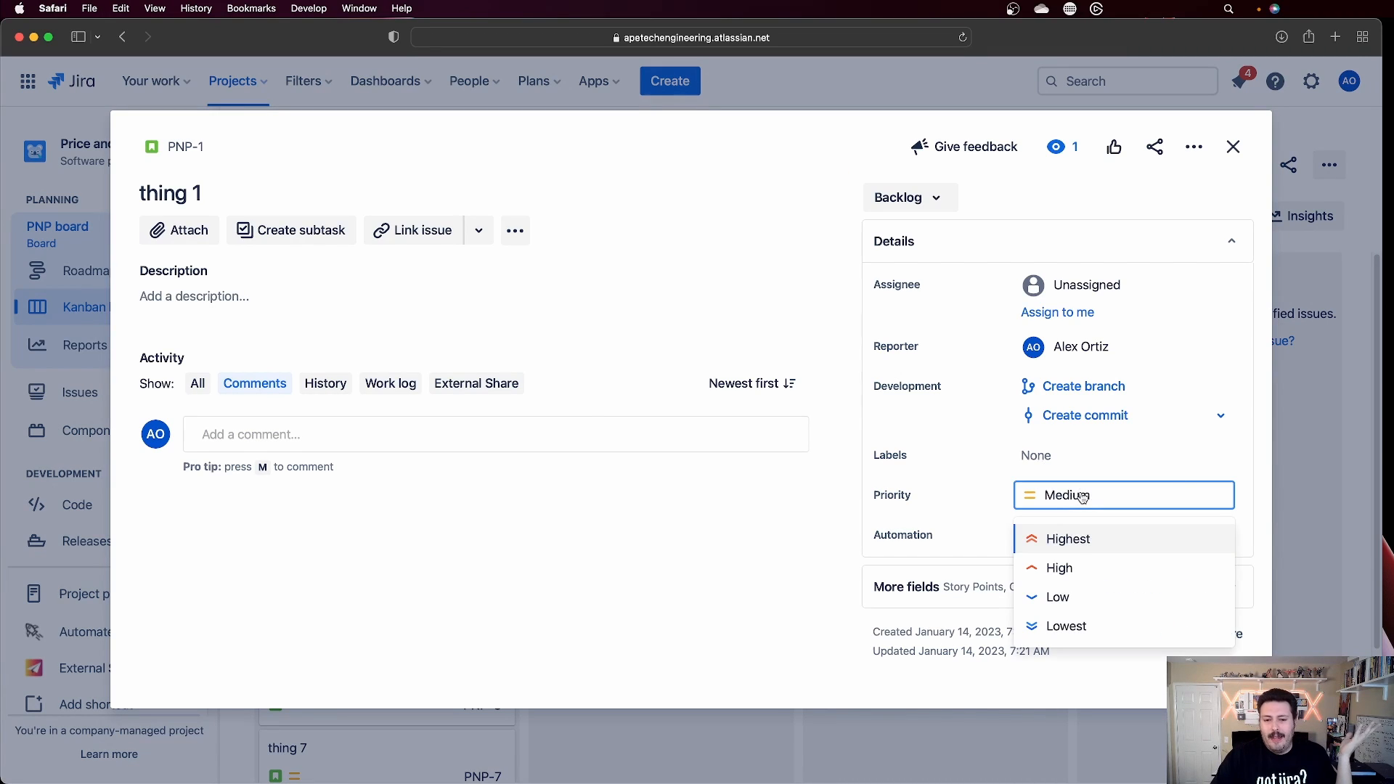
{"action": "left_click", "coordinate": [1069, 539]}
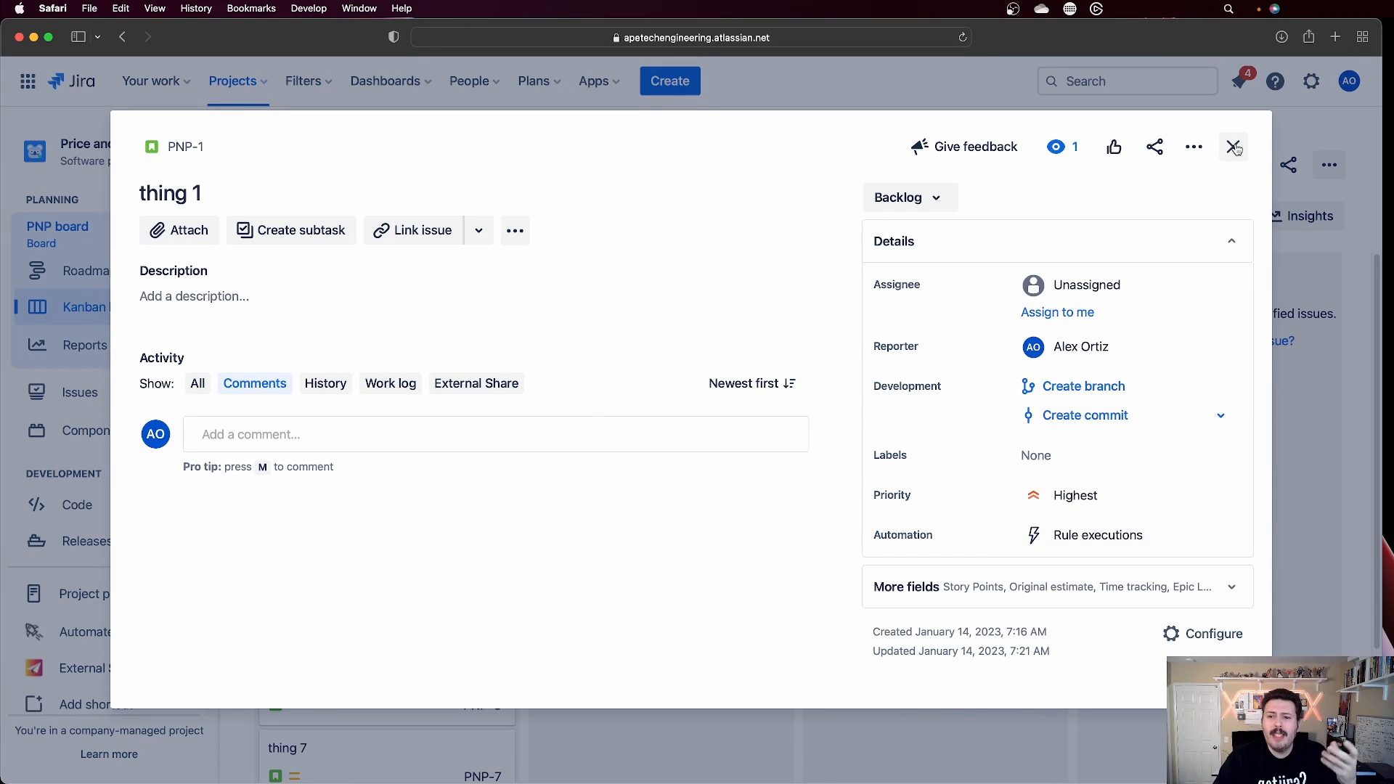
{"action": "left_click", "coordinate": [1234, 147]}
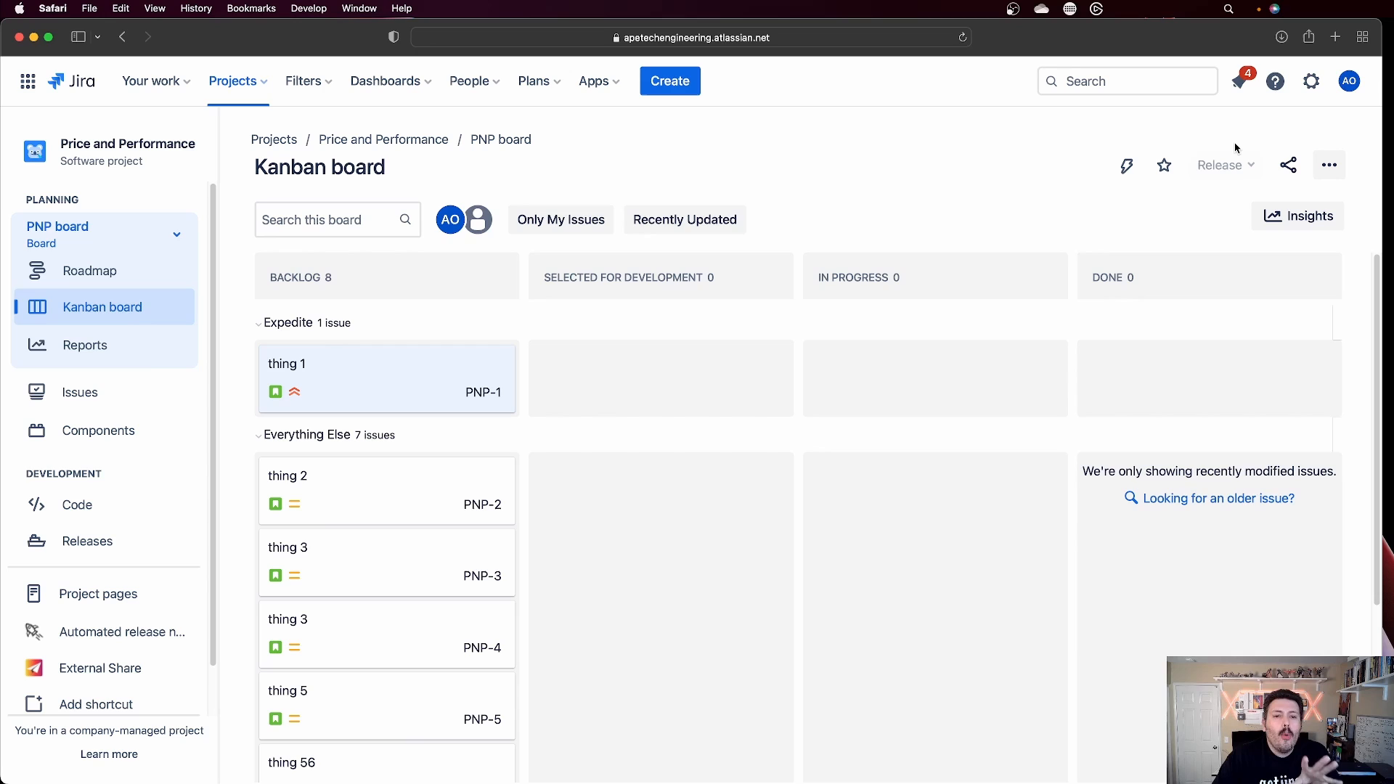
{"action": "mouse_move", "coordinate": [1317, 192]}
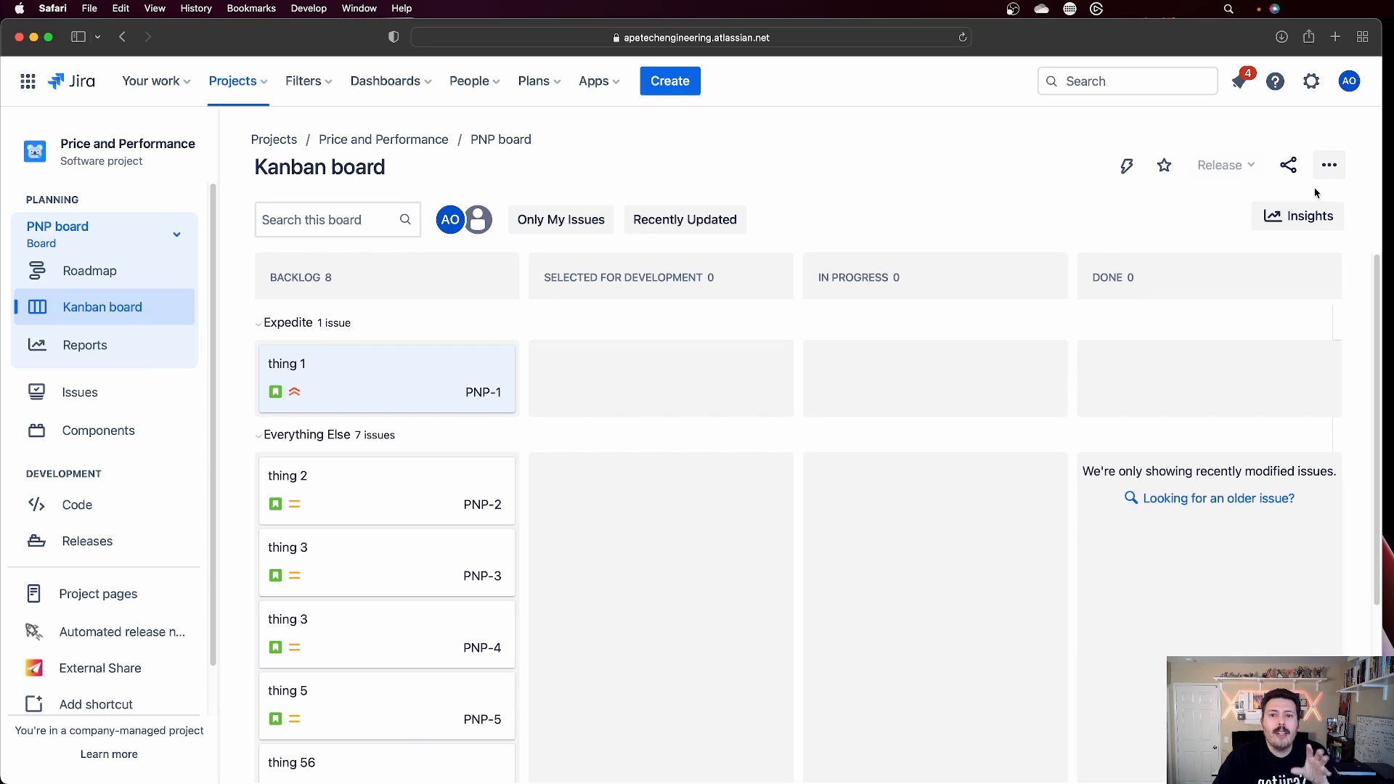
{"action": "mouse_move", "coordinate": [888, 214]}
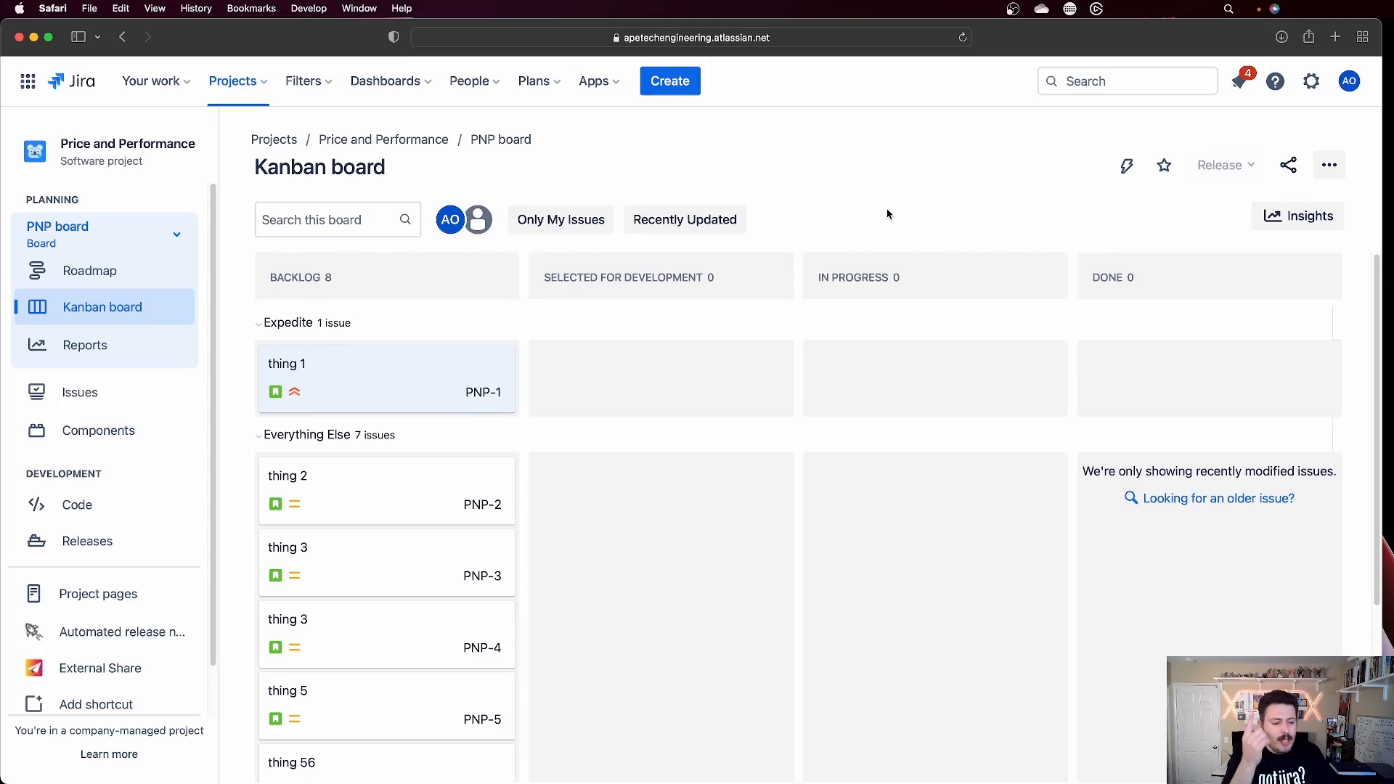
{"action": "mouse_move", "coordinate": [79, 379]}
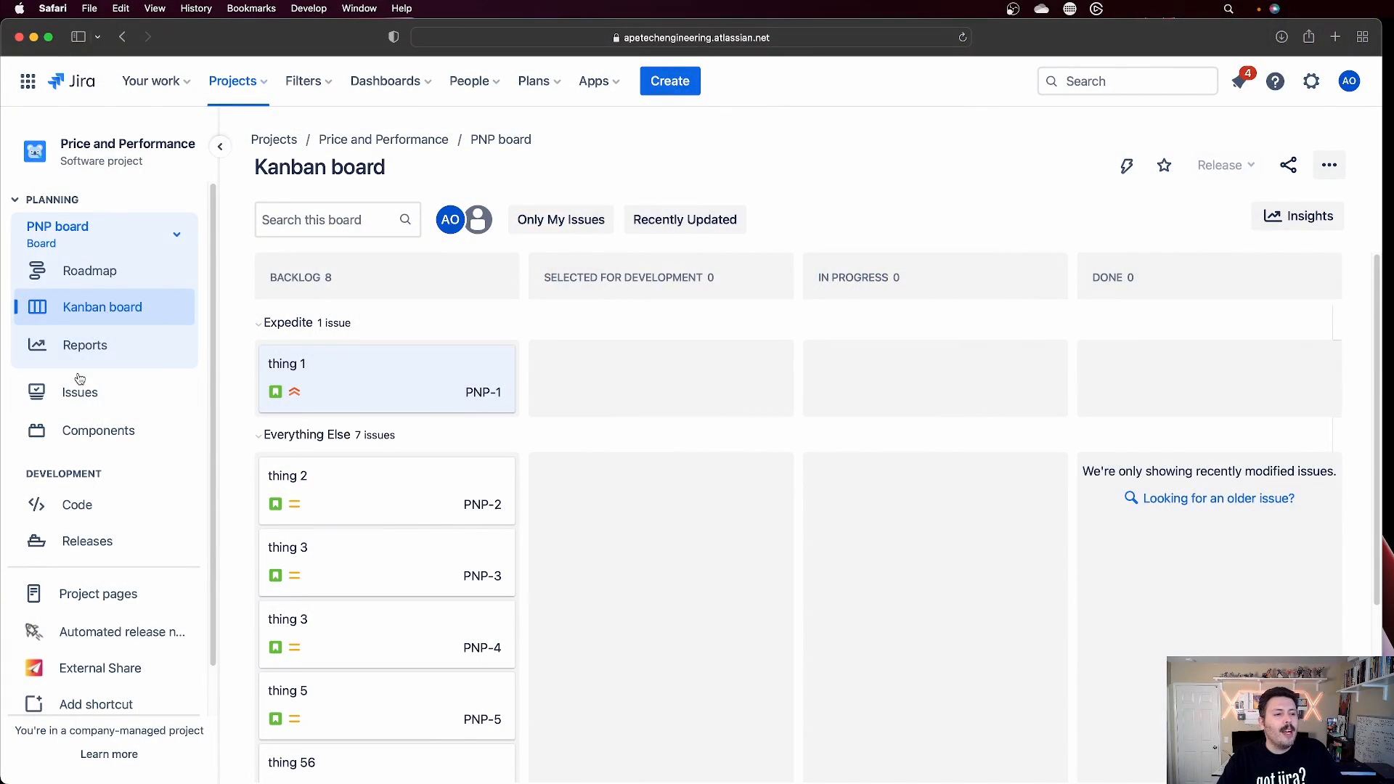
{"action": "mouse_move", "coordinate": [79, 400]}
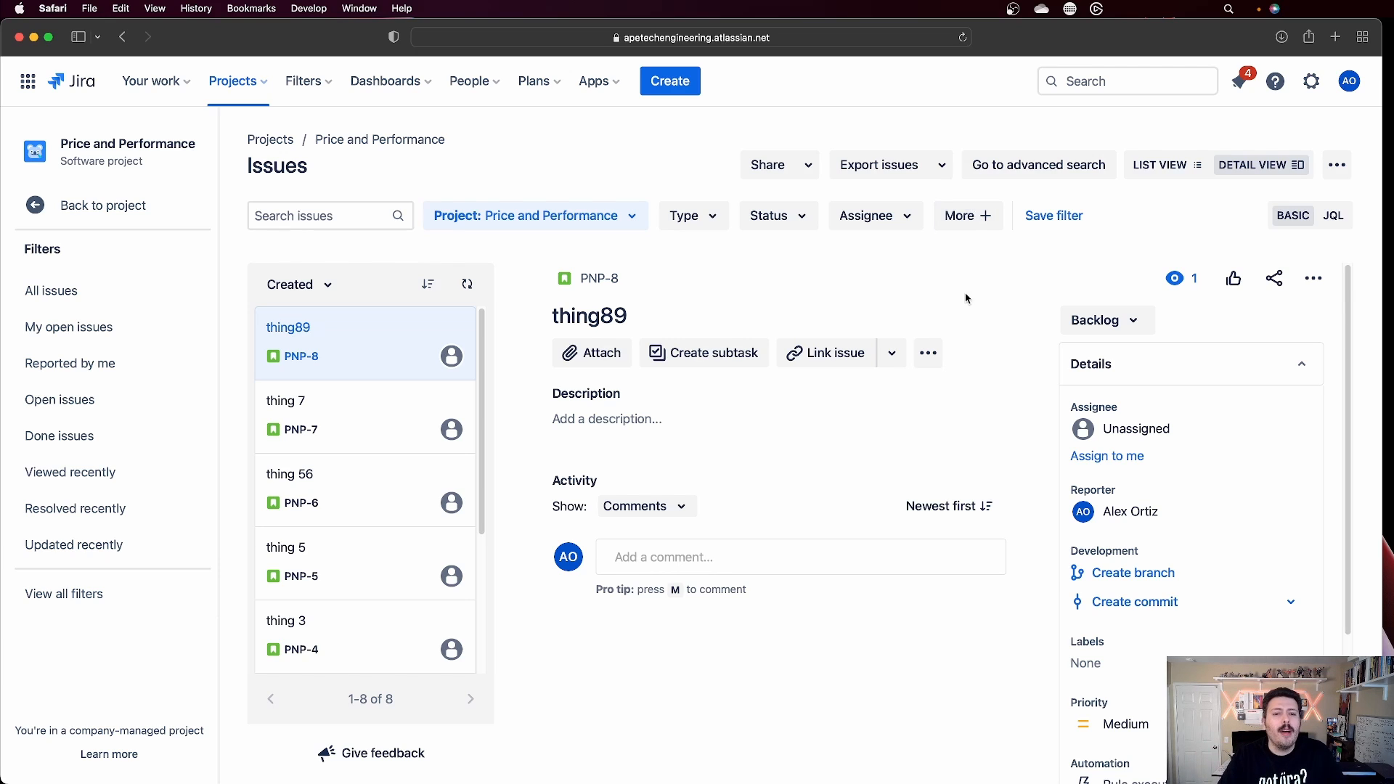
Step: Expand More + on the Price and Performance issues filter bar
{"action": "left_click", "coordinate": [969, 215]}
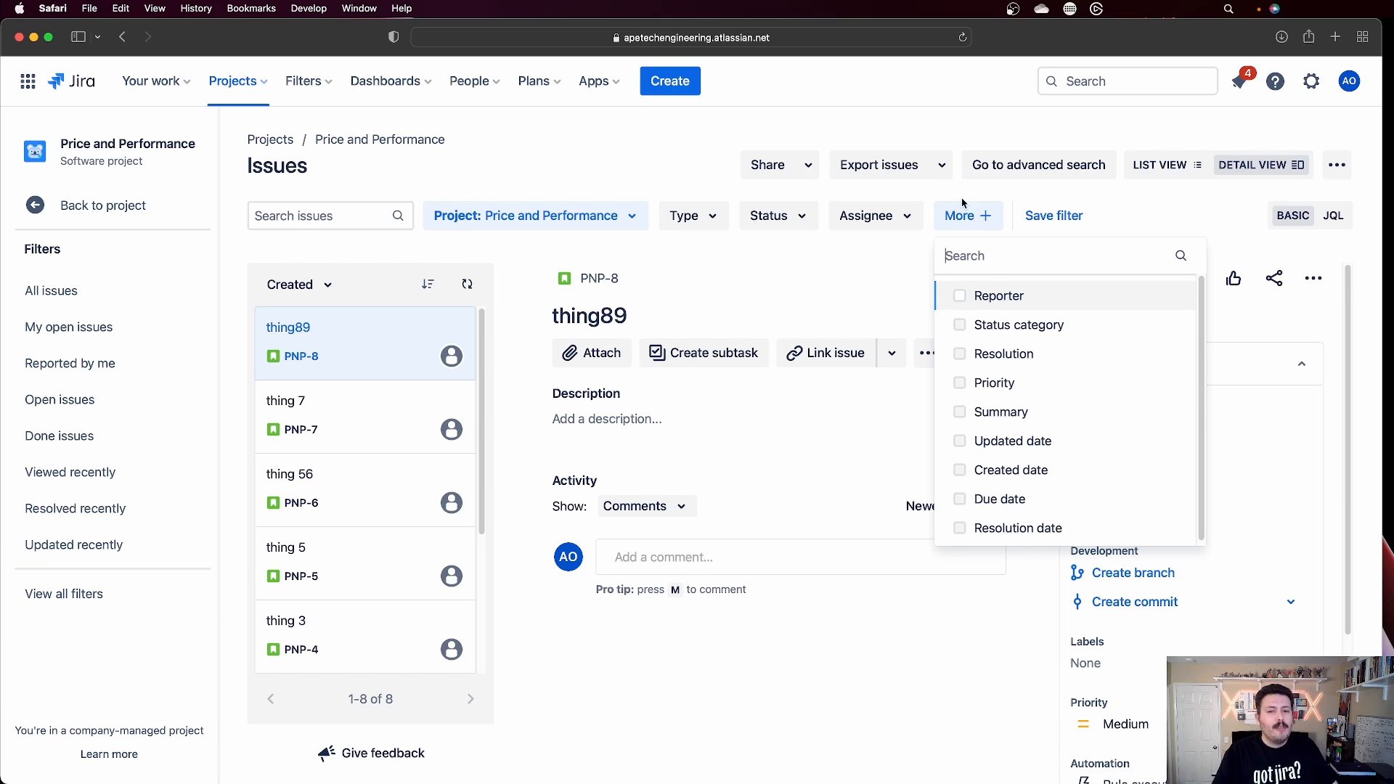
{"action": "mouse_move", "coordinate": [859, 165]}
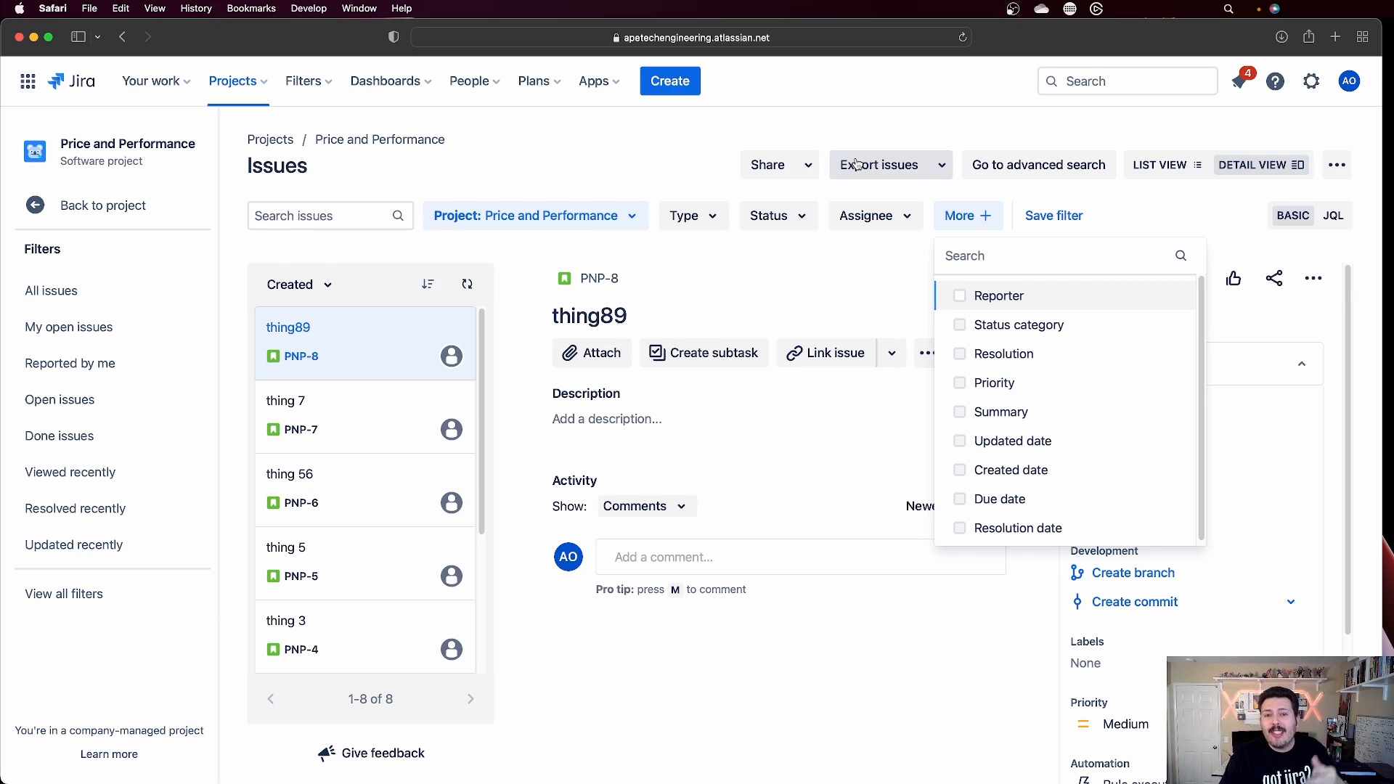
{"action": "mouse_move", "coordinate": [825, 296]}
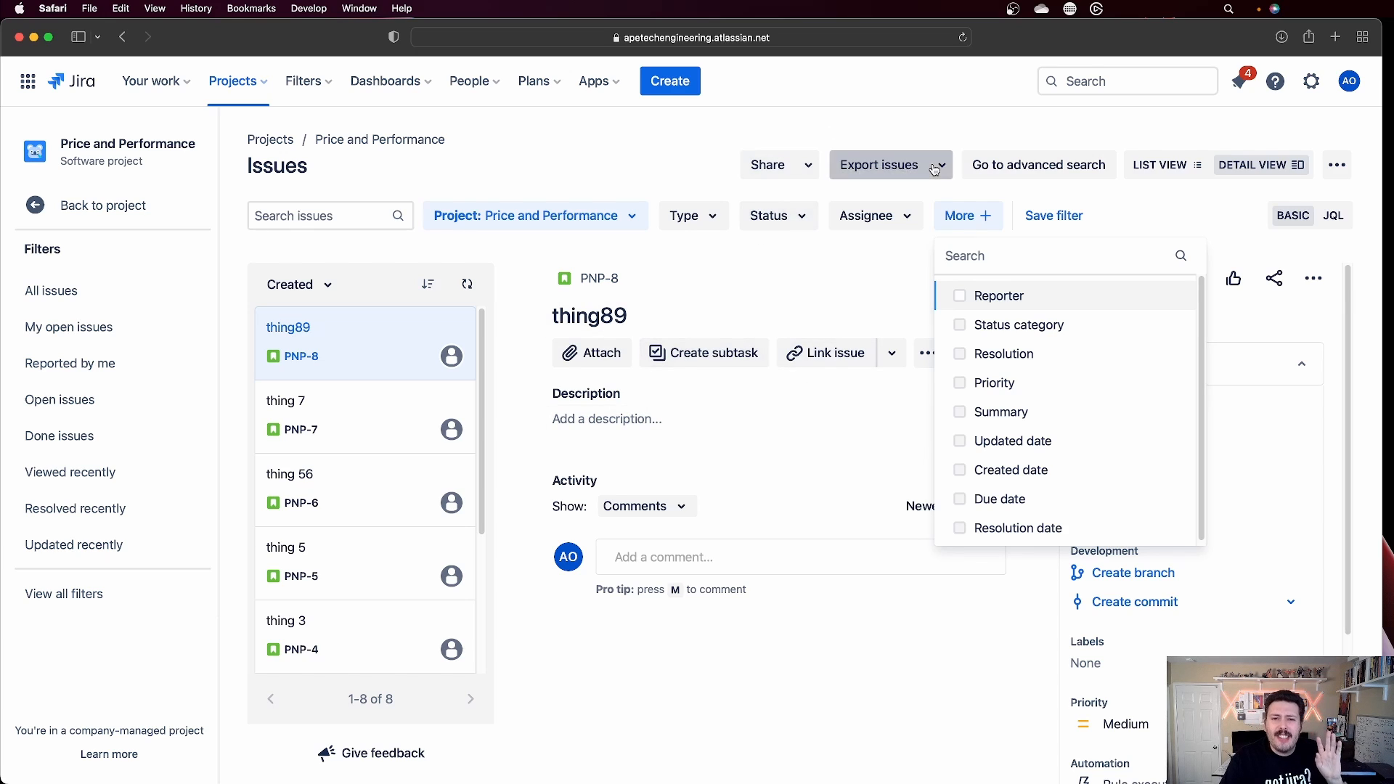
{"action": "left_click", "coordinate": [891, 165]}
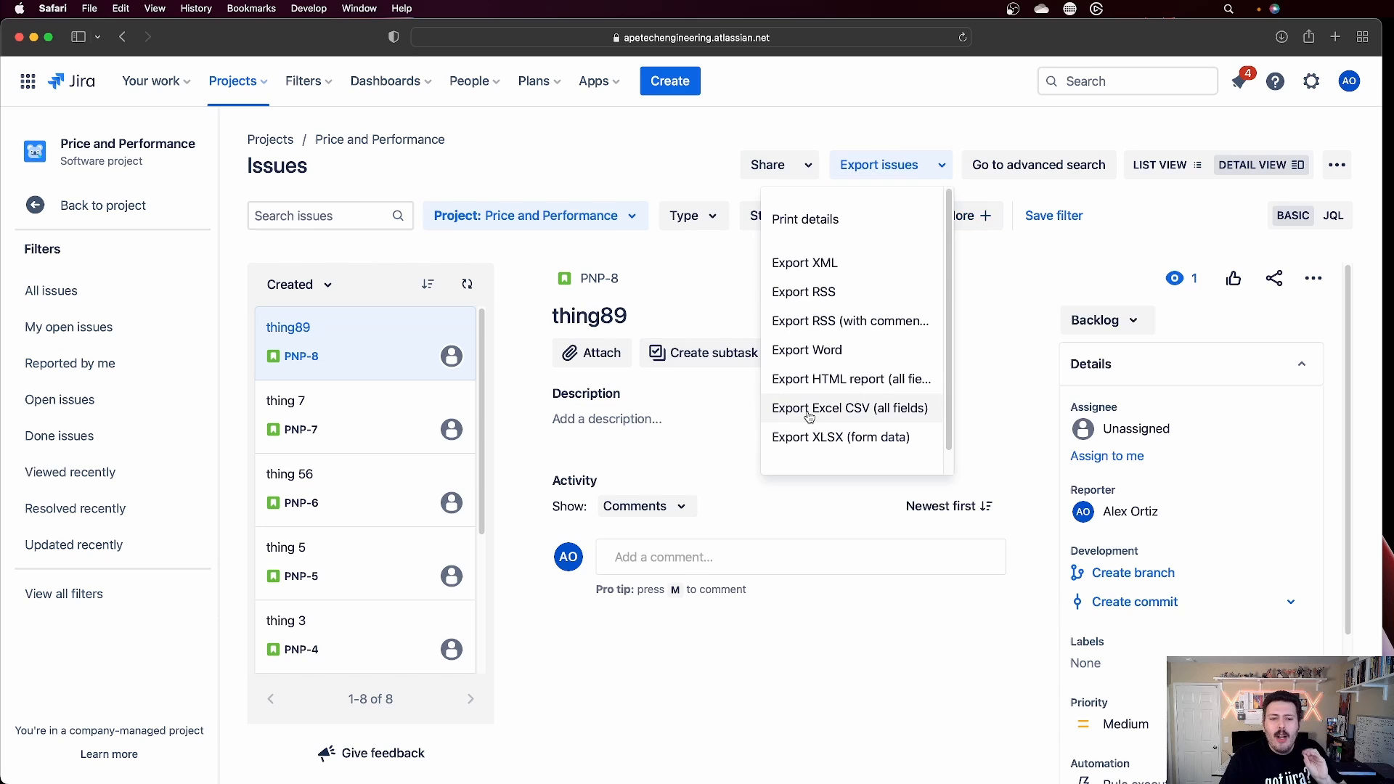
{"action": "mouse_move", "coordinate": [869, 408]}
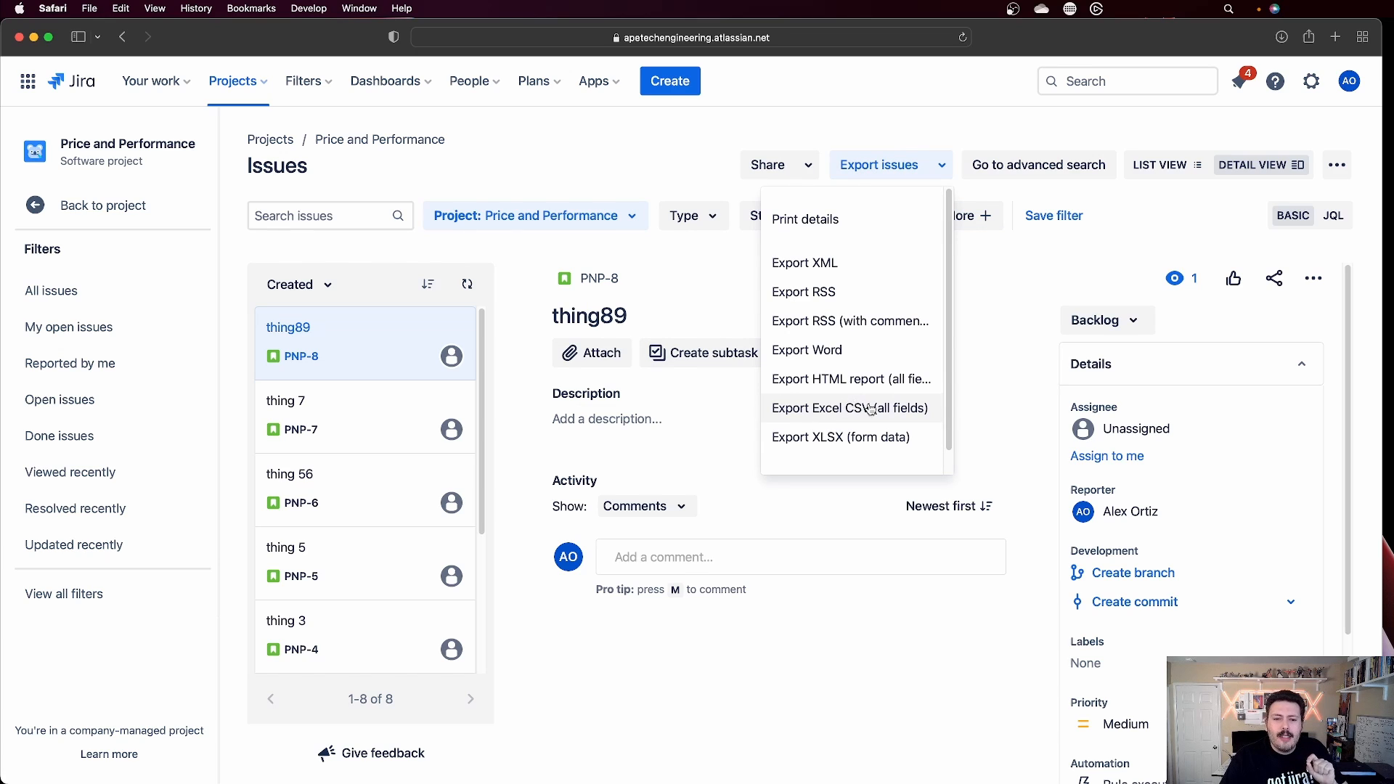
{"action": "mouse_move", "coordinate": [897, 408]}
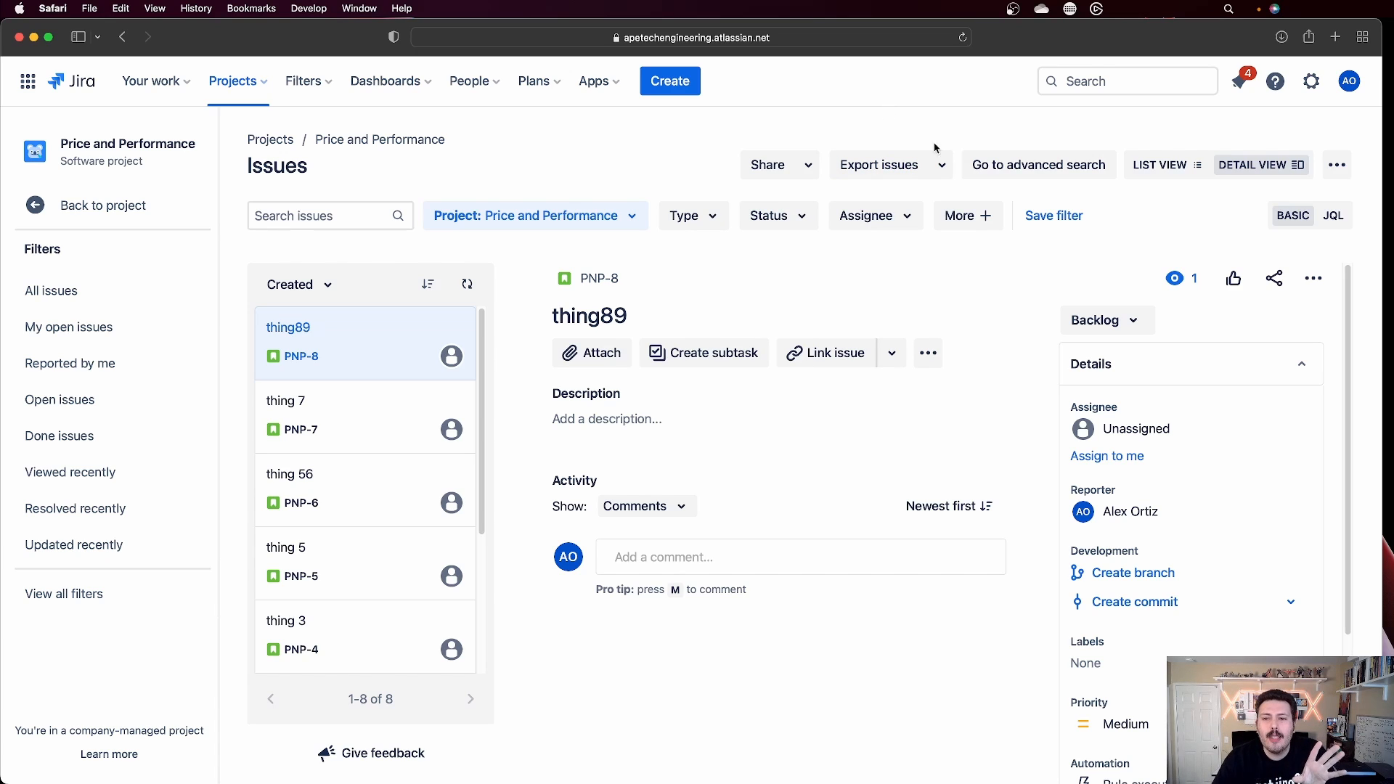
{"action": "mouse_move", "coordinate": [1074, 237]}
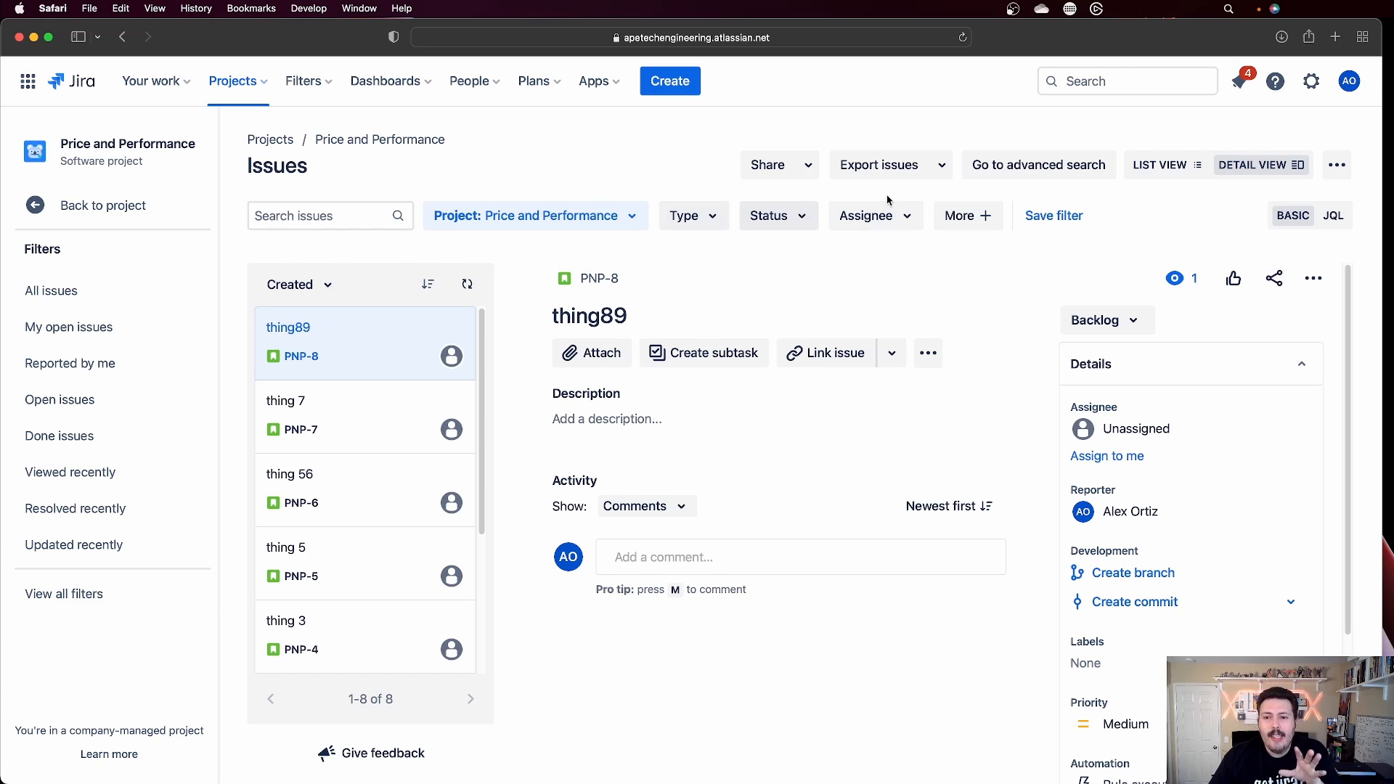
{"action": "mouse_move", "coordinate": [318, 305]}
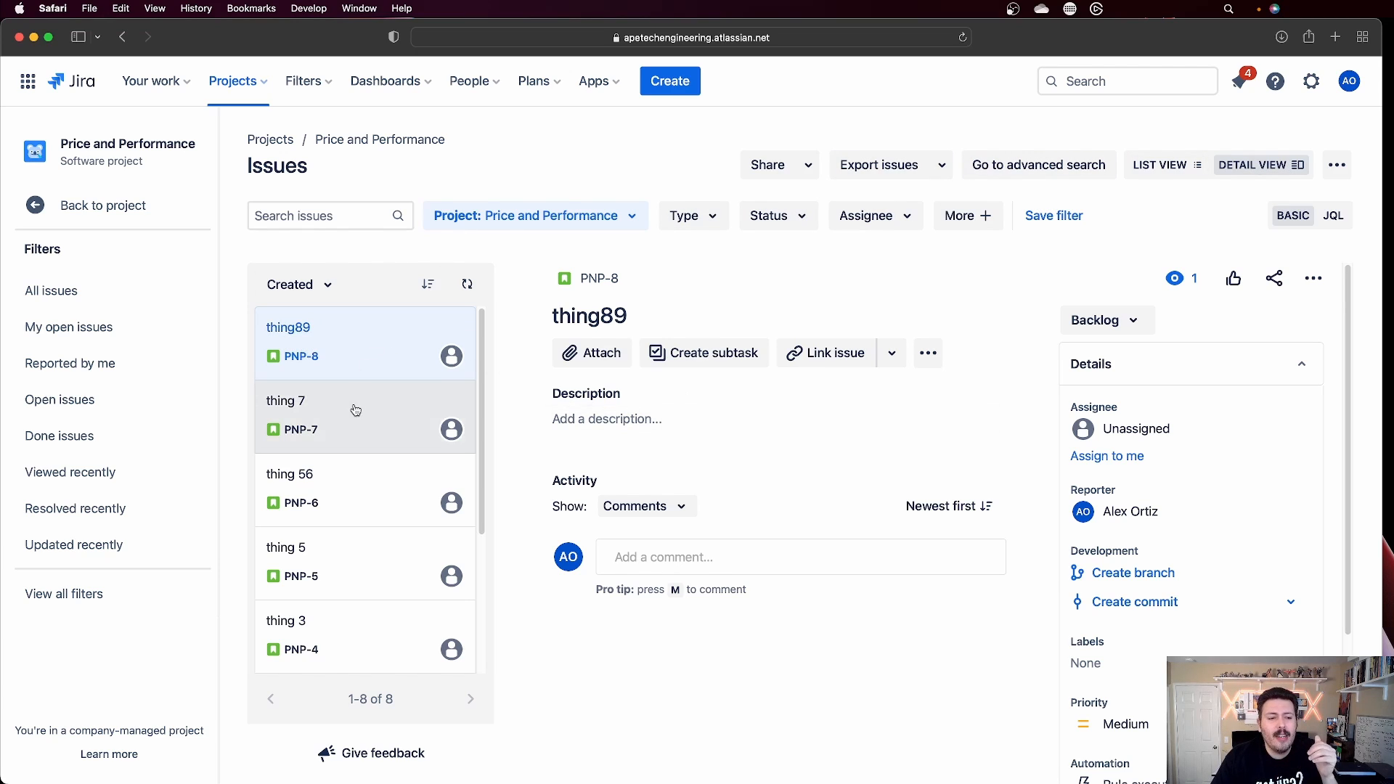
{"action": "mouse_move", "coordinate": [1215, 487]}
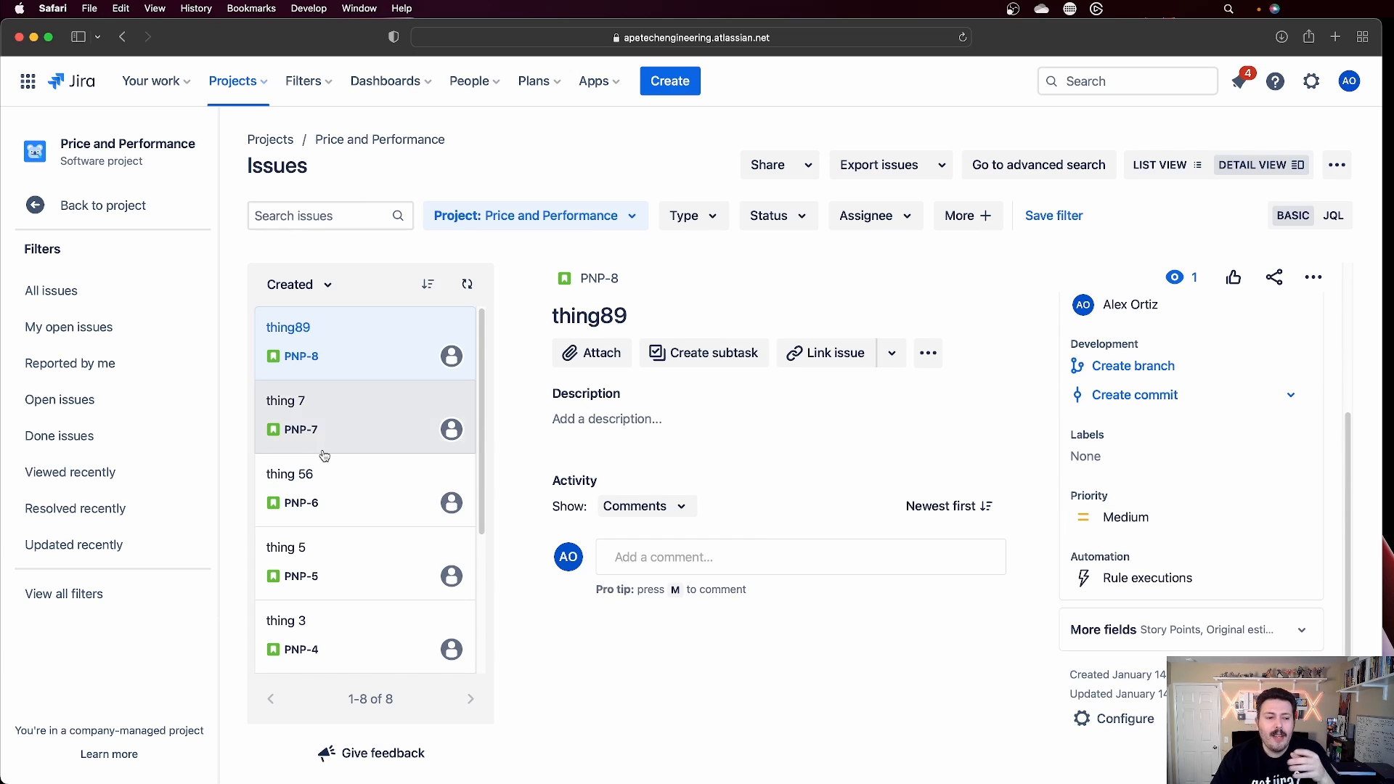
{"action": "mouse_move", "coordinate": [313, 458]}
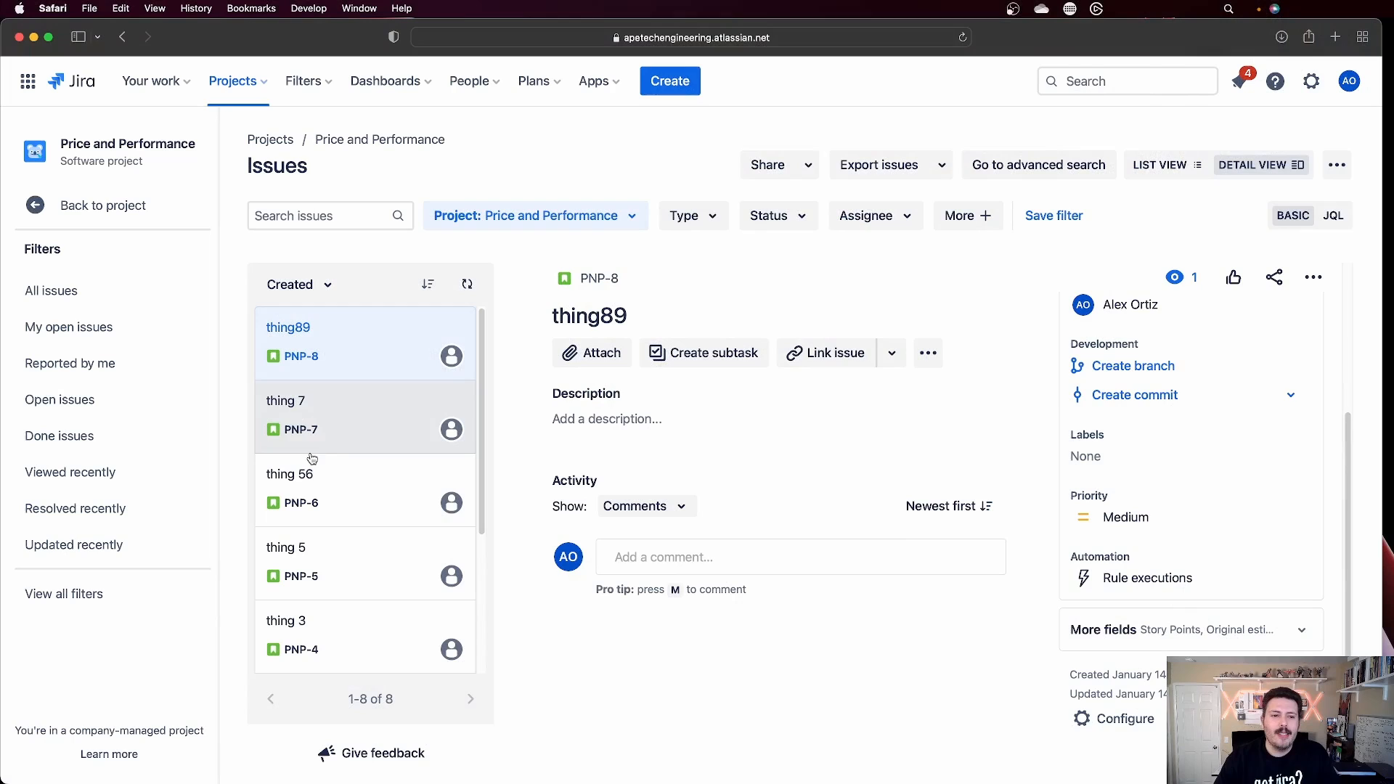
{"action": "mouse_move", "coordinate": [332, 534]}
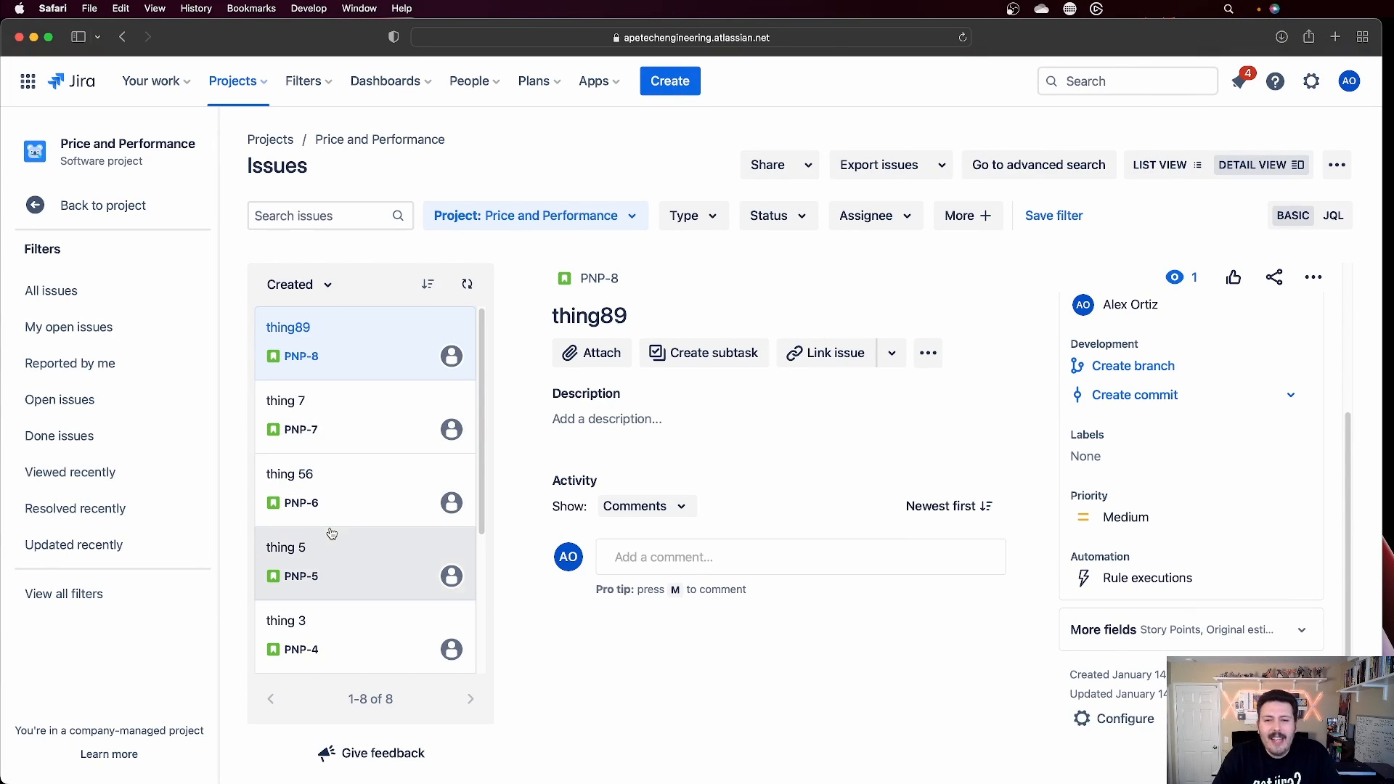
{"action": "mouse_move", "coordinate": [343, 522]}
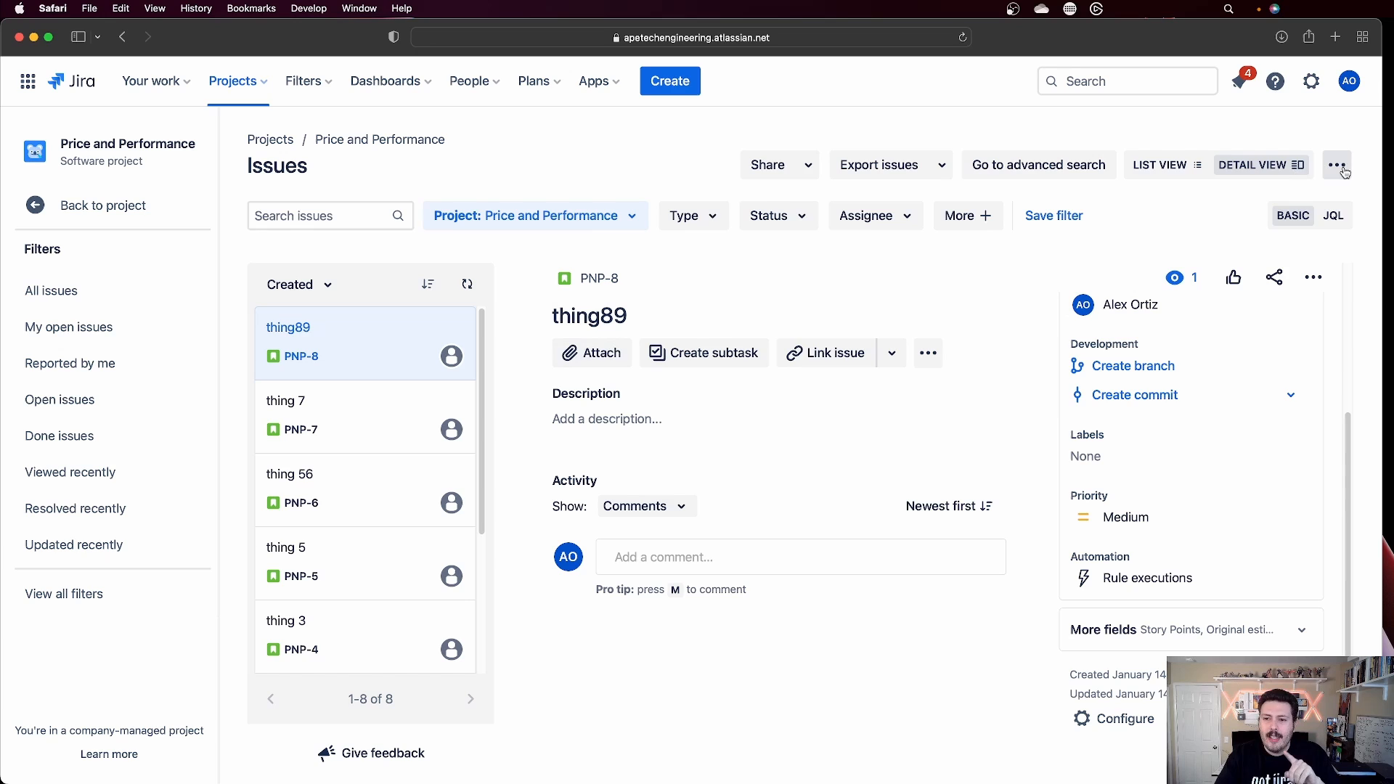
Step: Open the ••• actions menu on the Issues page
{"action": "left_click", "coordinate": [1338, 165]}
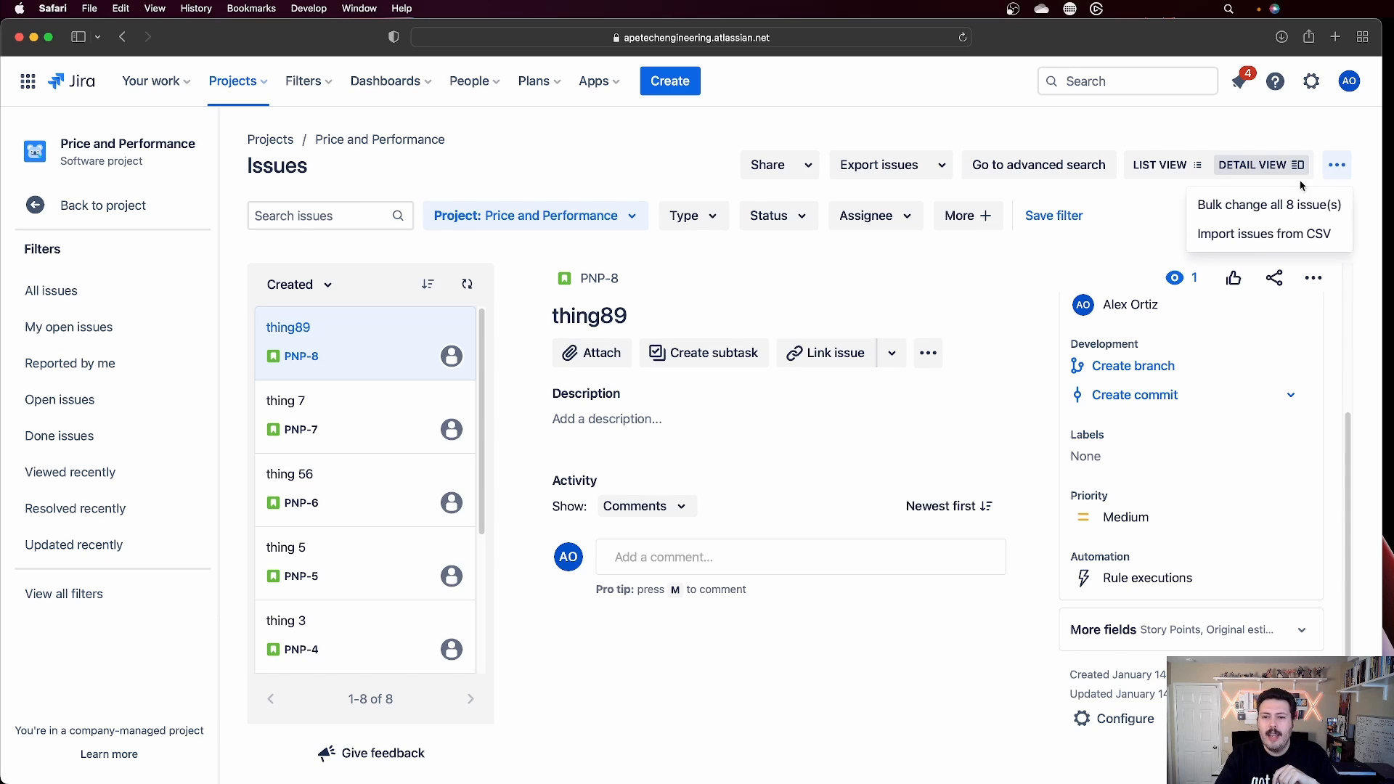
Step: Start a bulk change and select all eight PNP issues
{"action": "left_click", "coordinate": [1269, 205]}
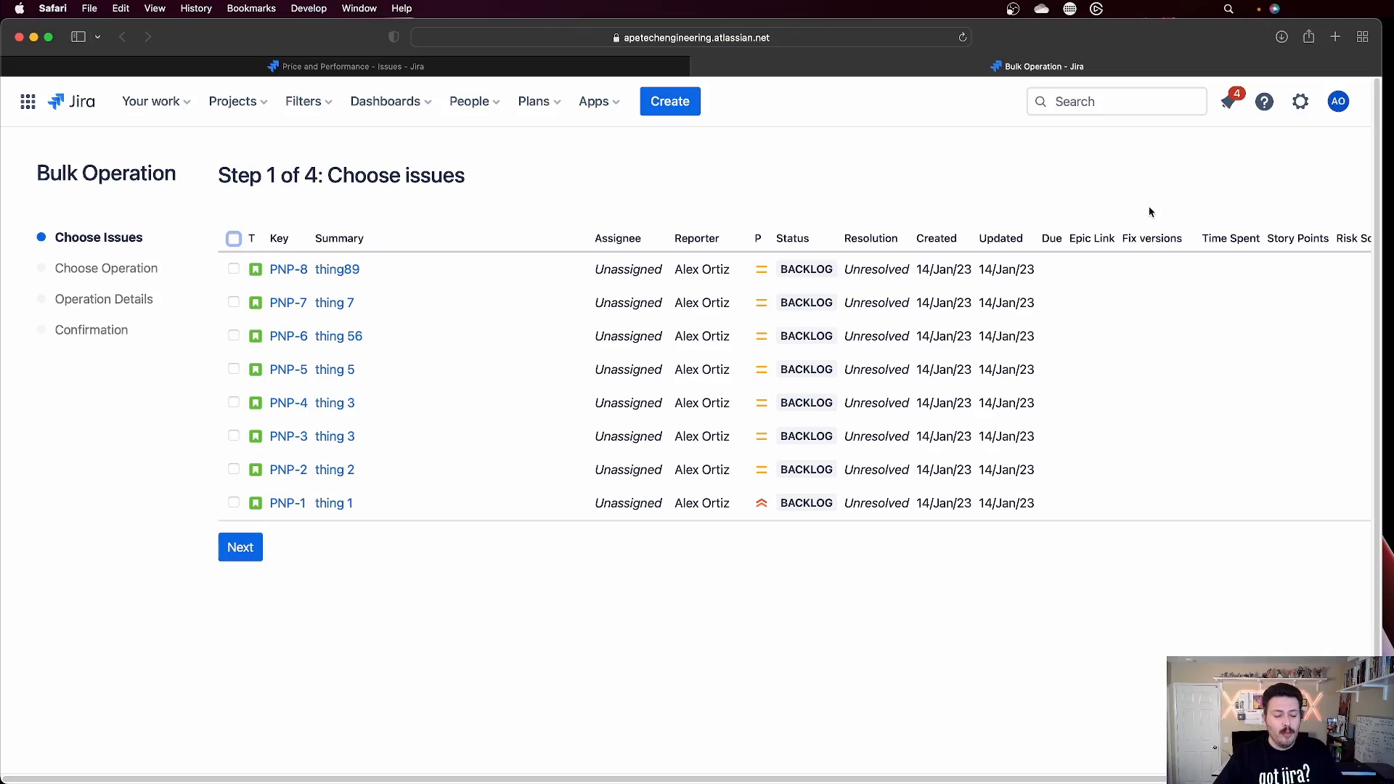
{"action": "mouse_move", "coordinate": [448, 33]}
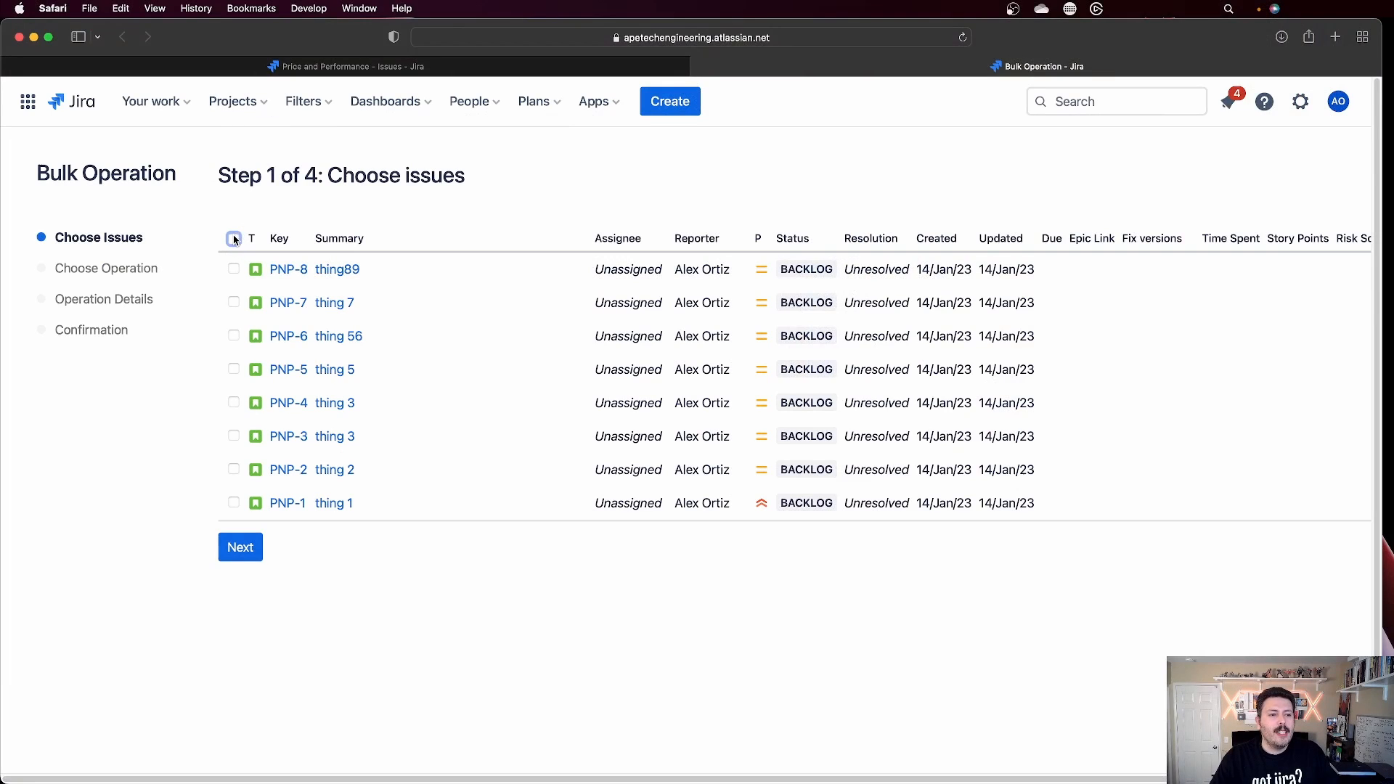
{"action": "left_click", "coordinate": [233, 238]}
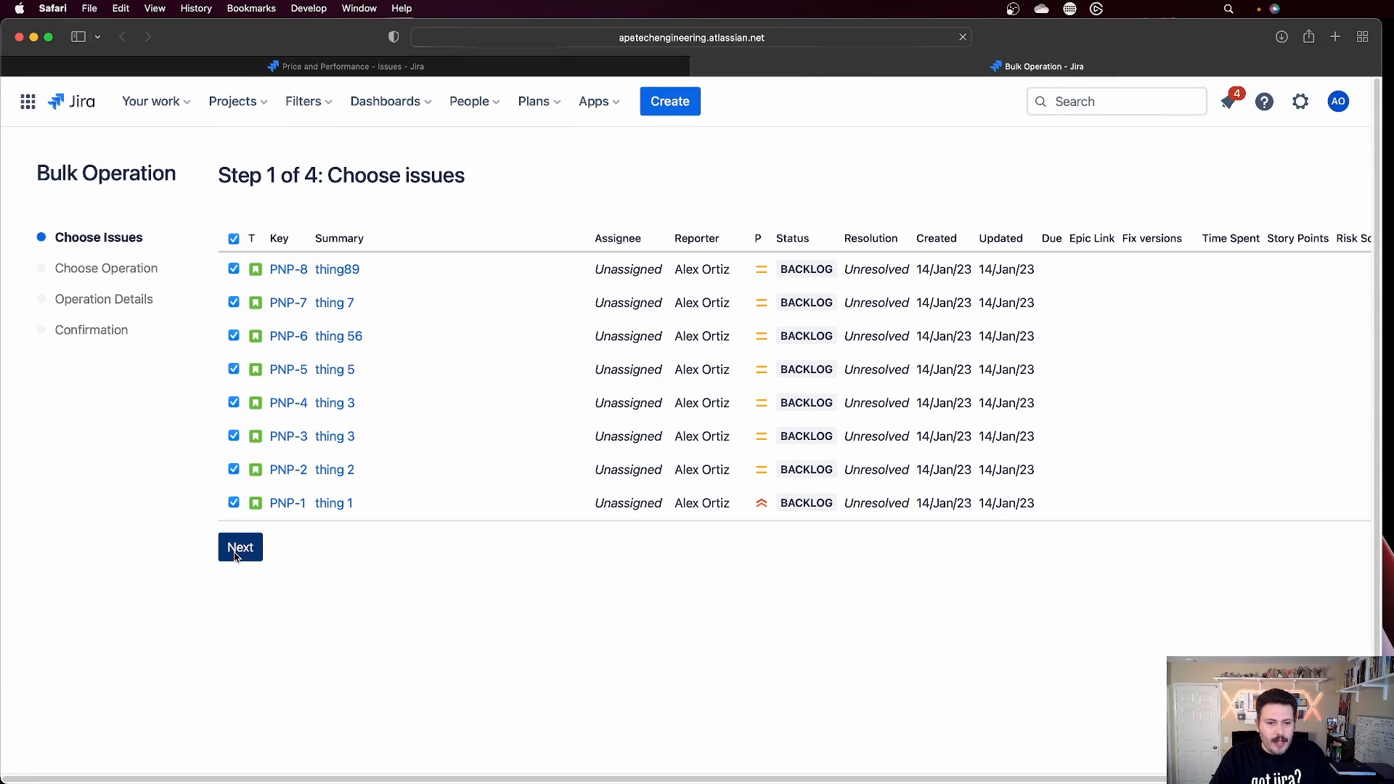
{"action": "left_click", "coordinate": [240, 547]}
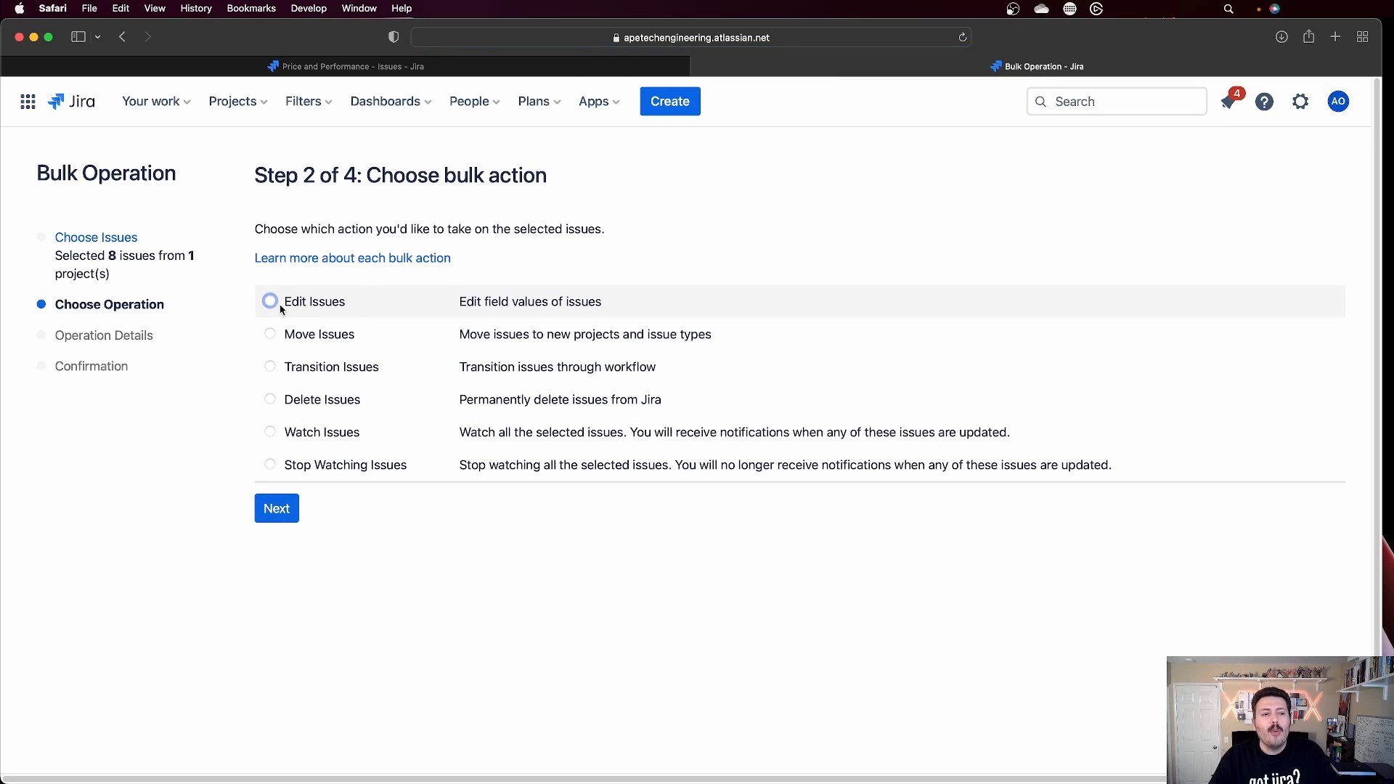
Step: Choose Edit Issues as the bulk operation
{"action": "left_click", "coordinate": [269, 301]}
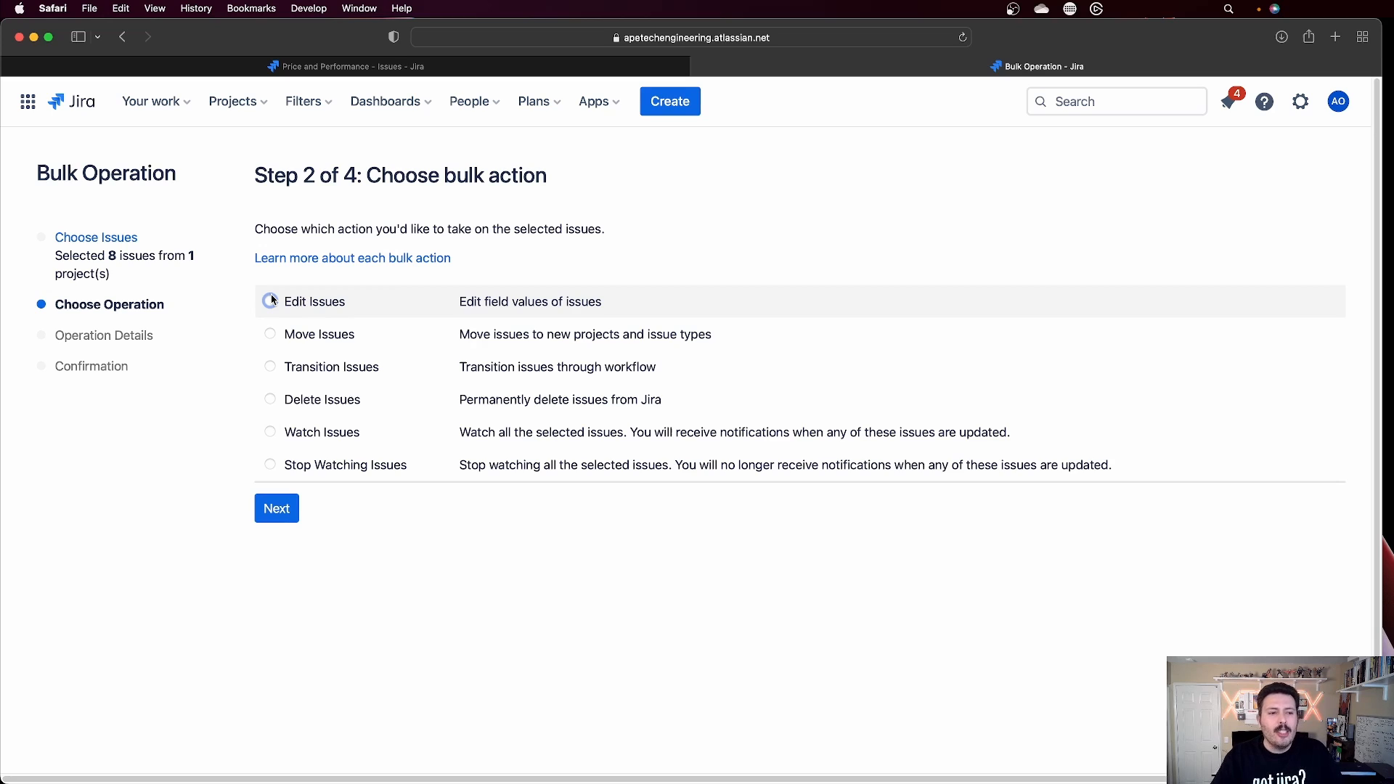
{"action": "left_click", "coordinate": [269, 301]}
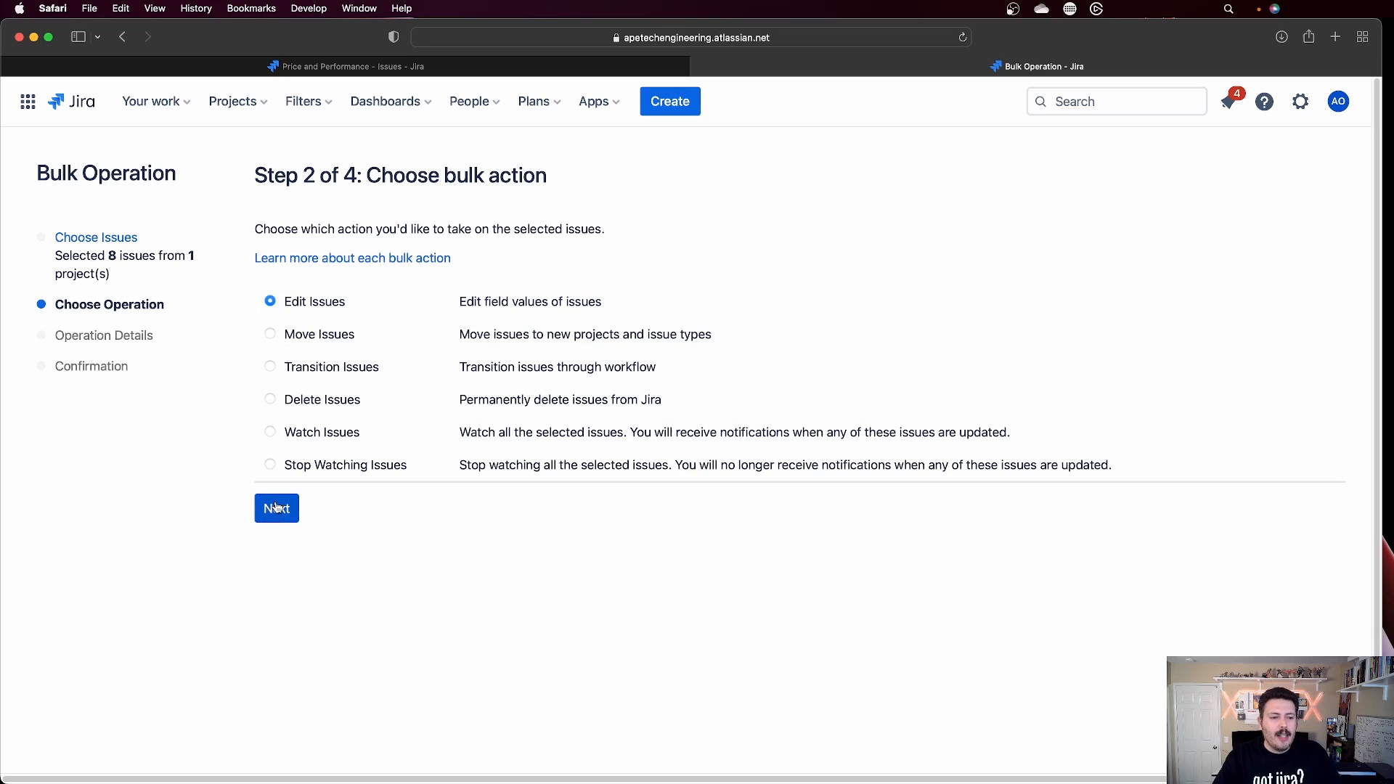
{"action": "left_click", "coordinate": [276, 508]}
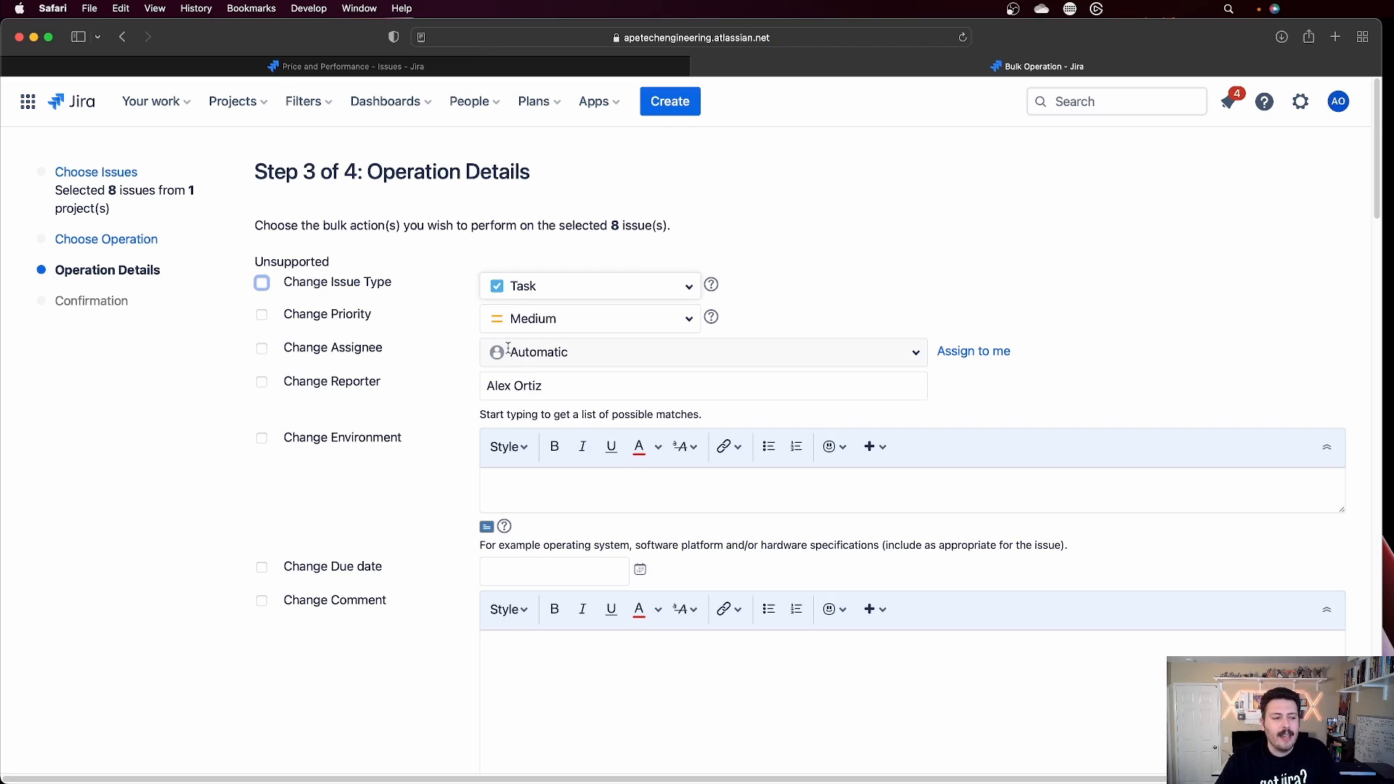
Step: Set the bulk edit's new priority to Highest and proceed to confirmation
{"action": "scroll", "scroll_direction": "down", "scroll_amount": 3}
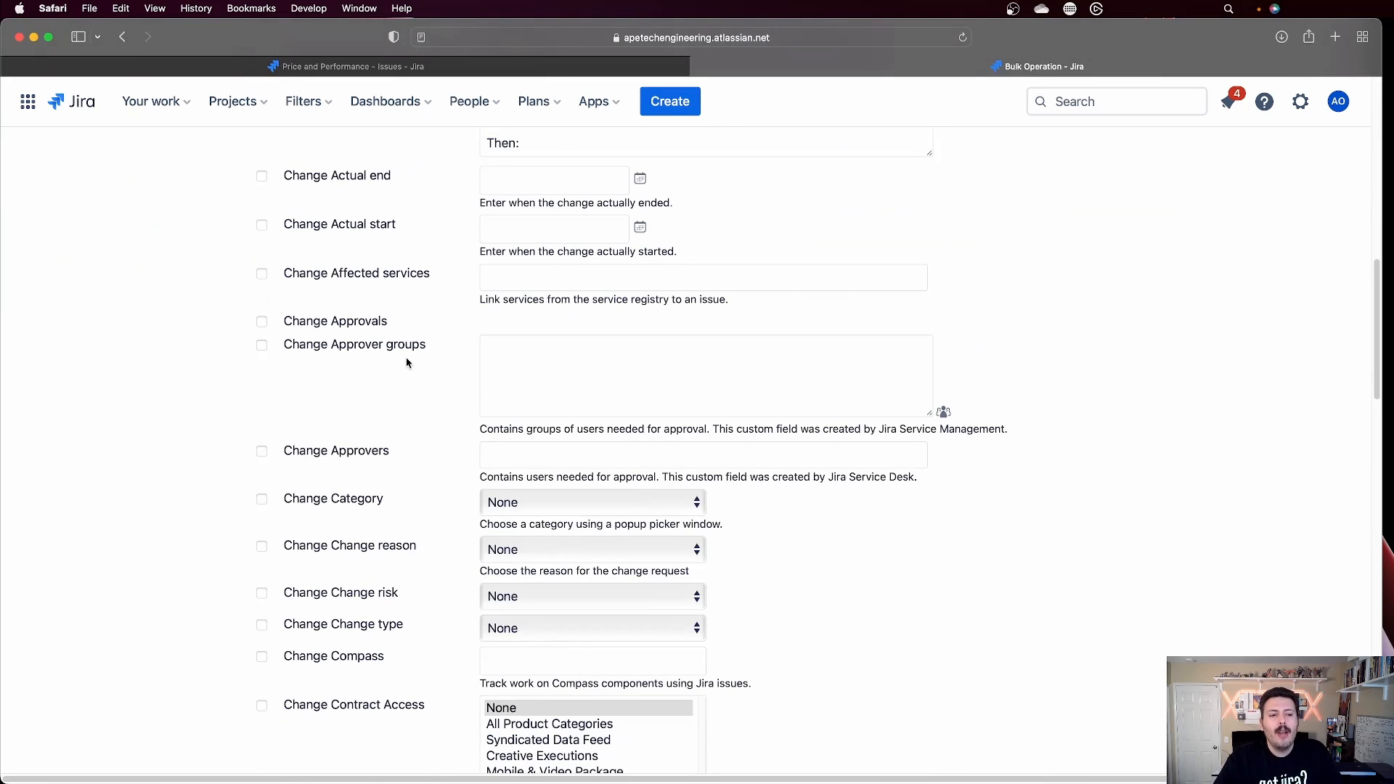
{"action": "scroll", "scroll_direction": "down", "scroll_amount": 3}
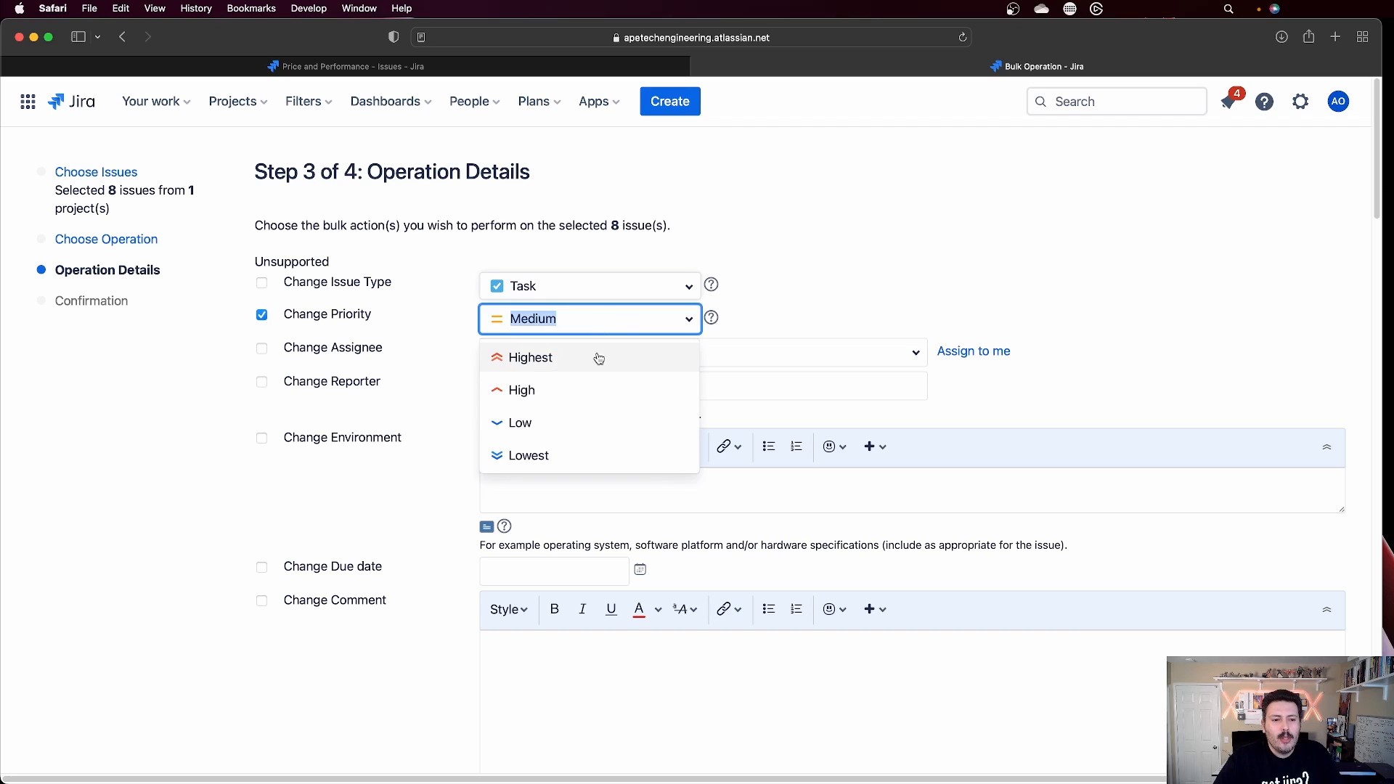
{"action": "left_click", "coordinate": [531, 357]}
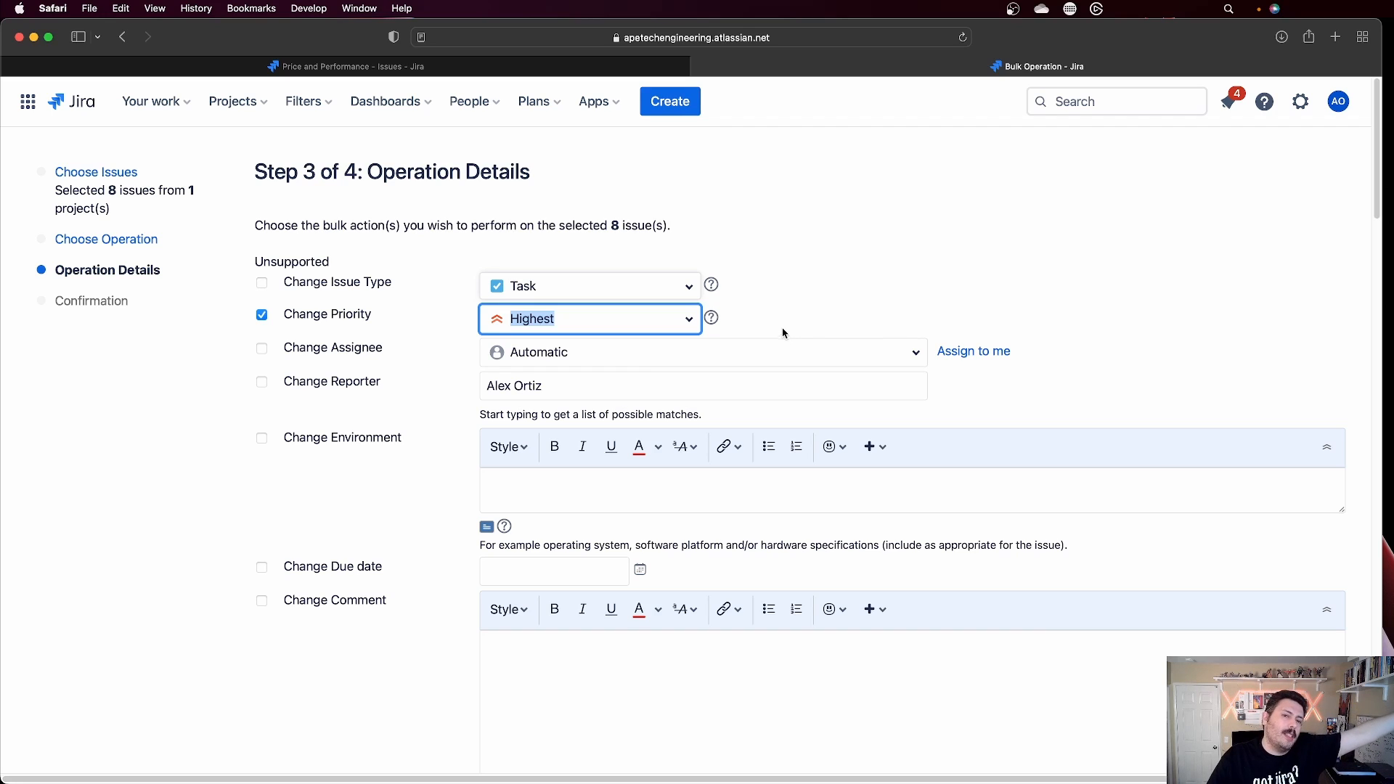
{"action": "mouse_move", "coordinate": [801, 329]}
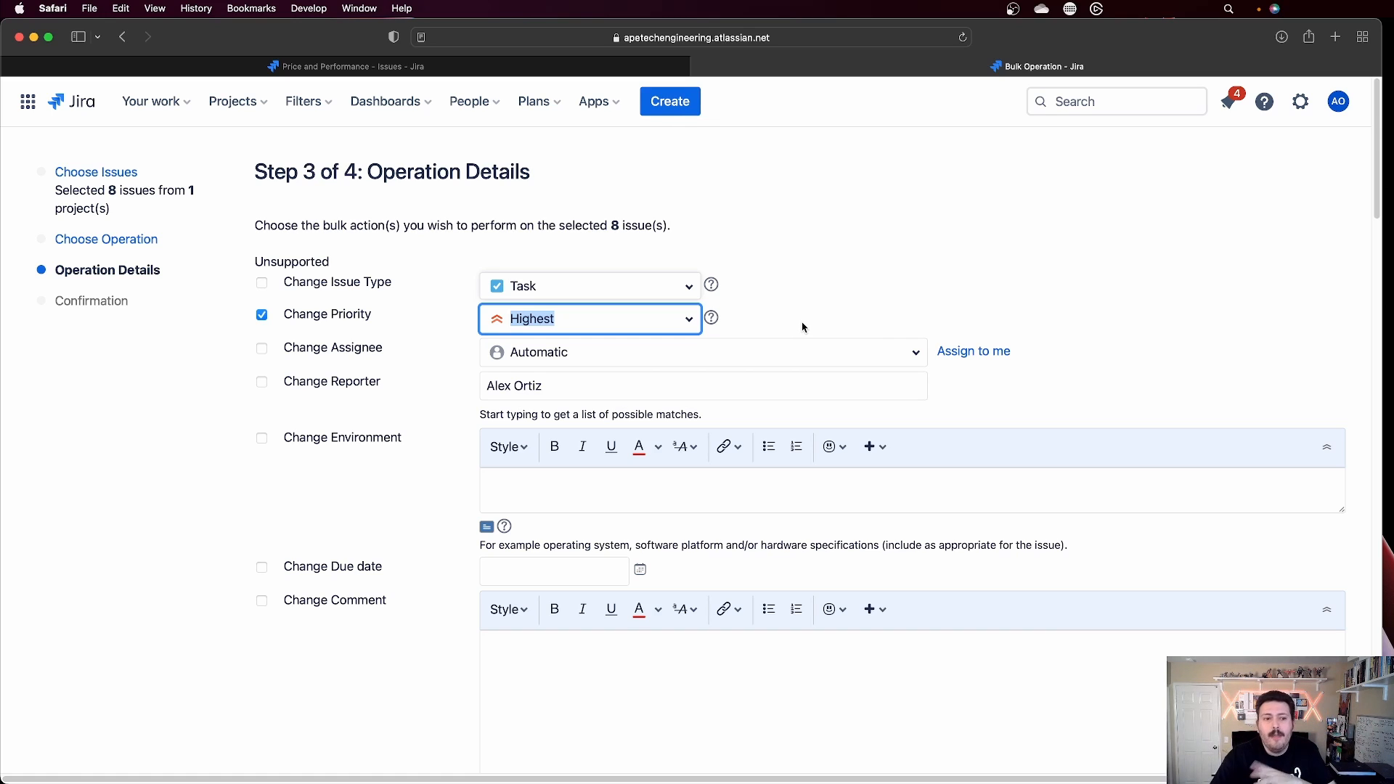
{"action": "scroll", "scroll_direction": "down", "scroll_amount": 3}
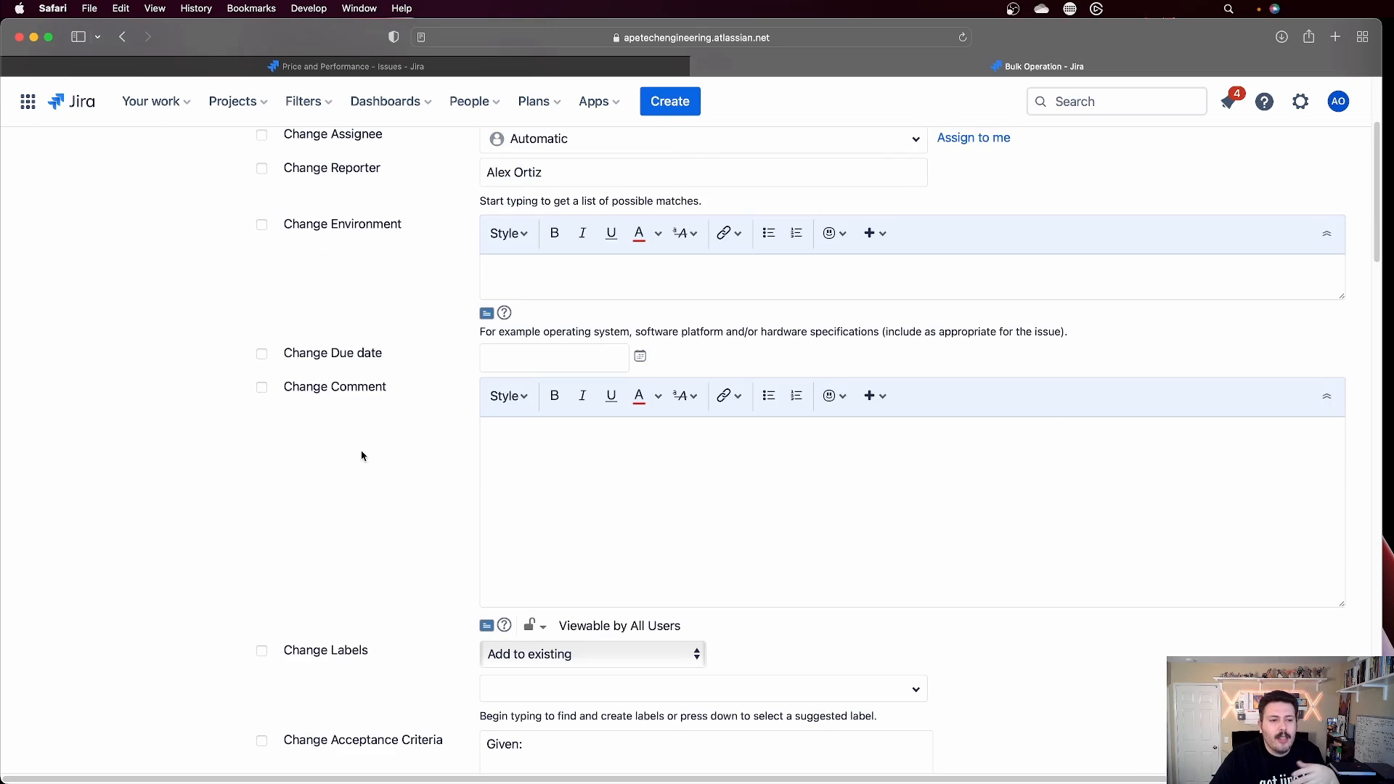
{"action": "scroll", "scroll_direction": "down", "scroll_amount": 3}
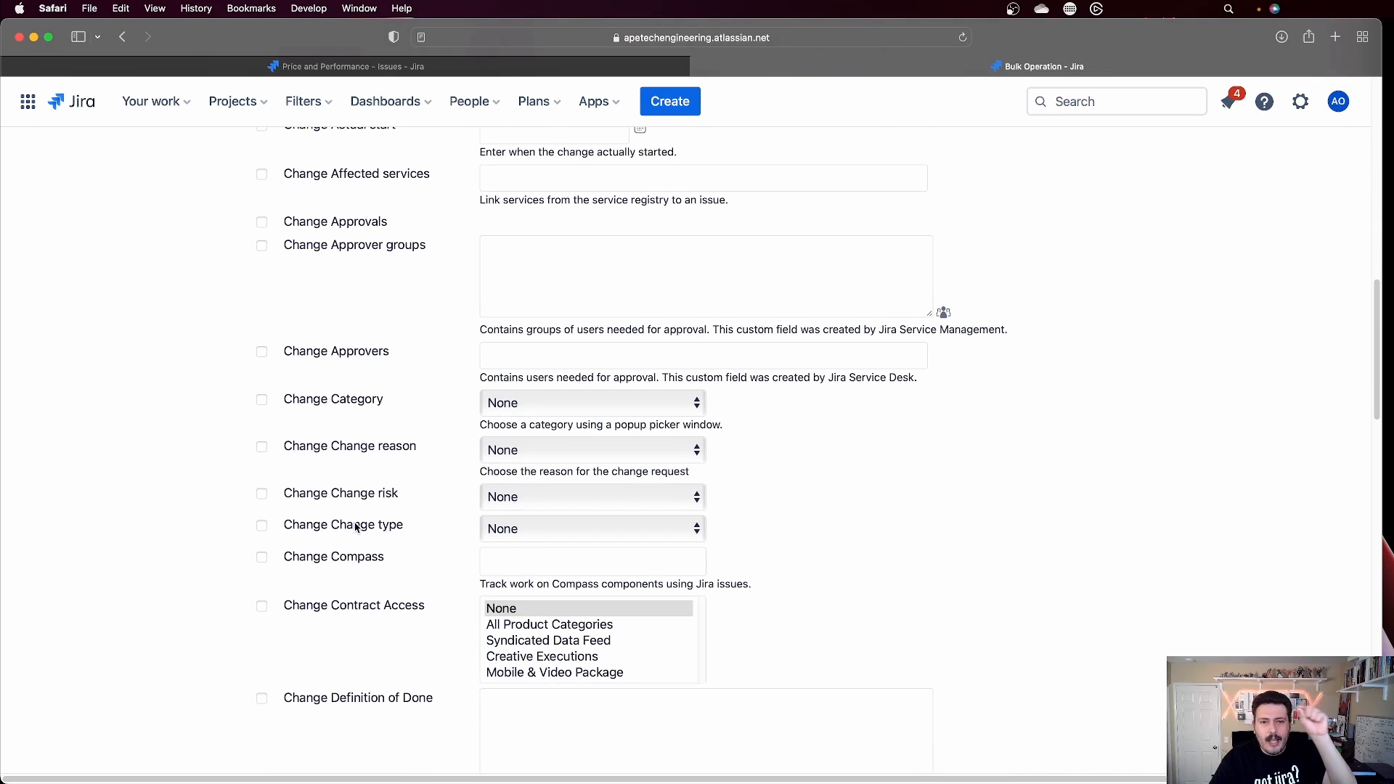
{"action": "mouse_move", "coordinate": [355, 489]}
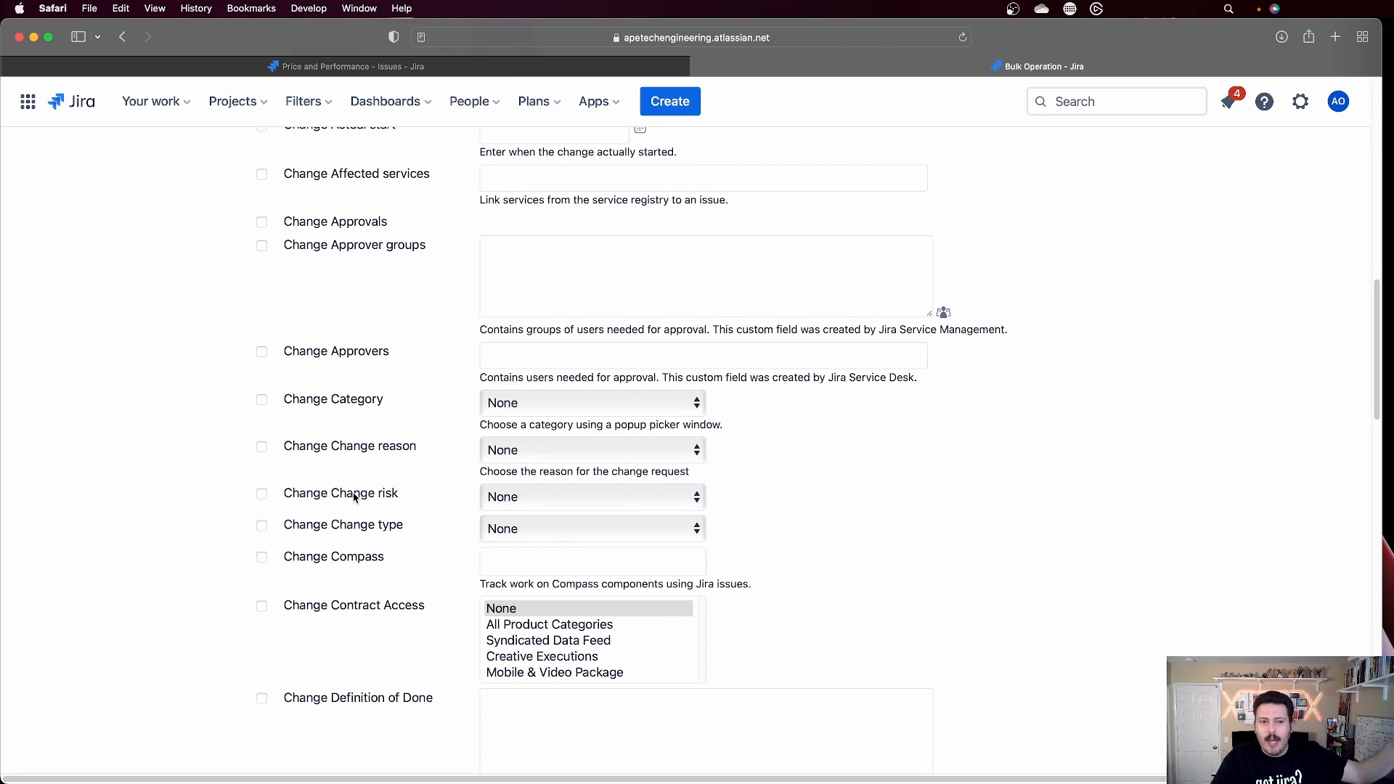
{"action": "mouse_move", "coordinate": [355, 482]}
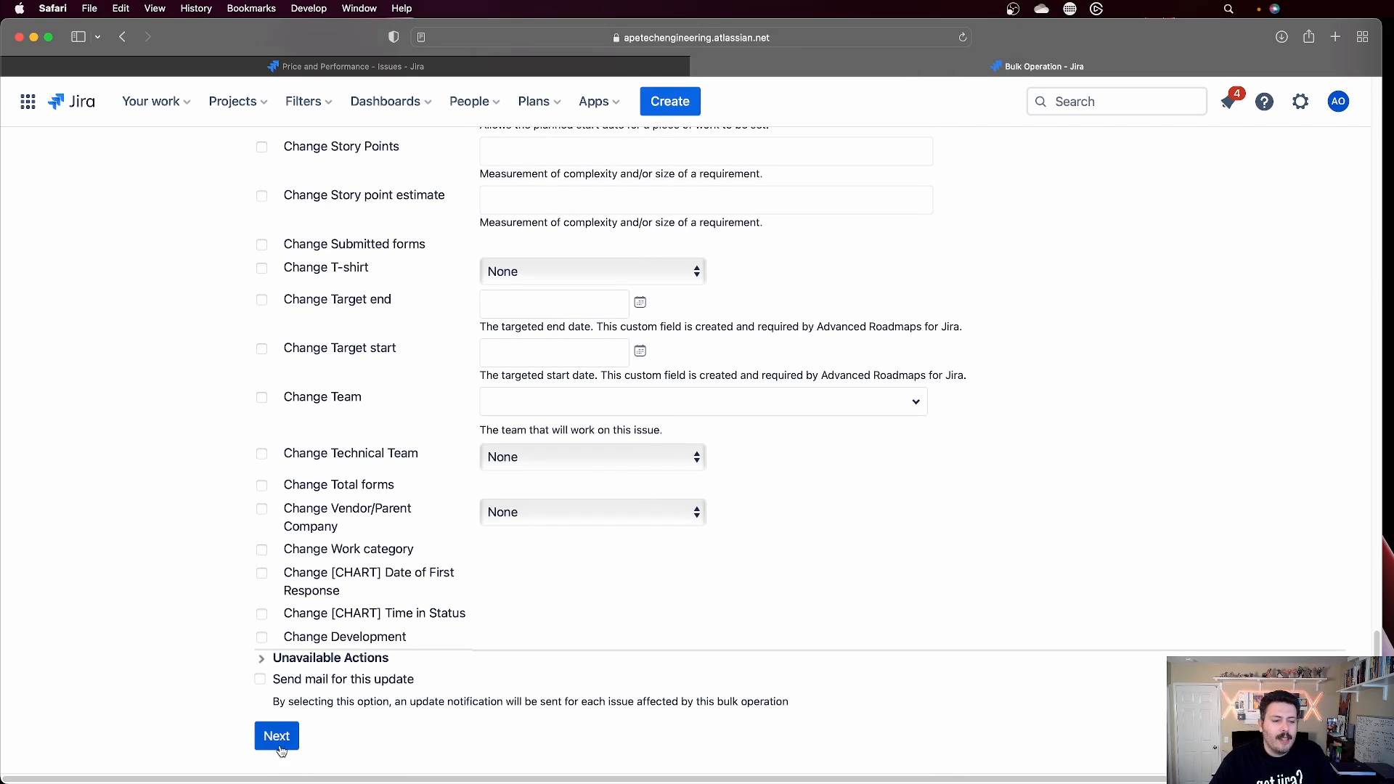
{"action": "left_click", "coordinate": [276, 736]}
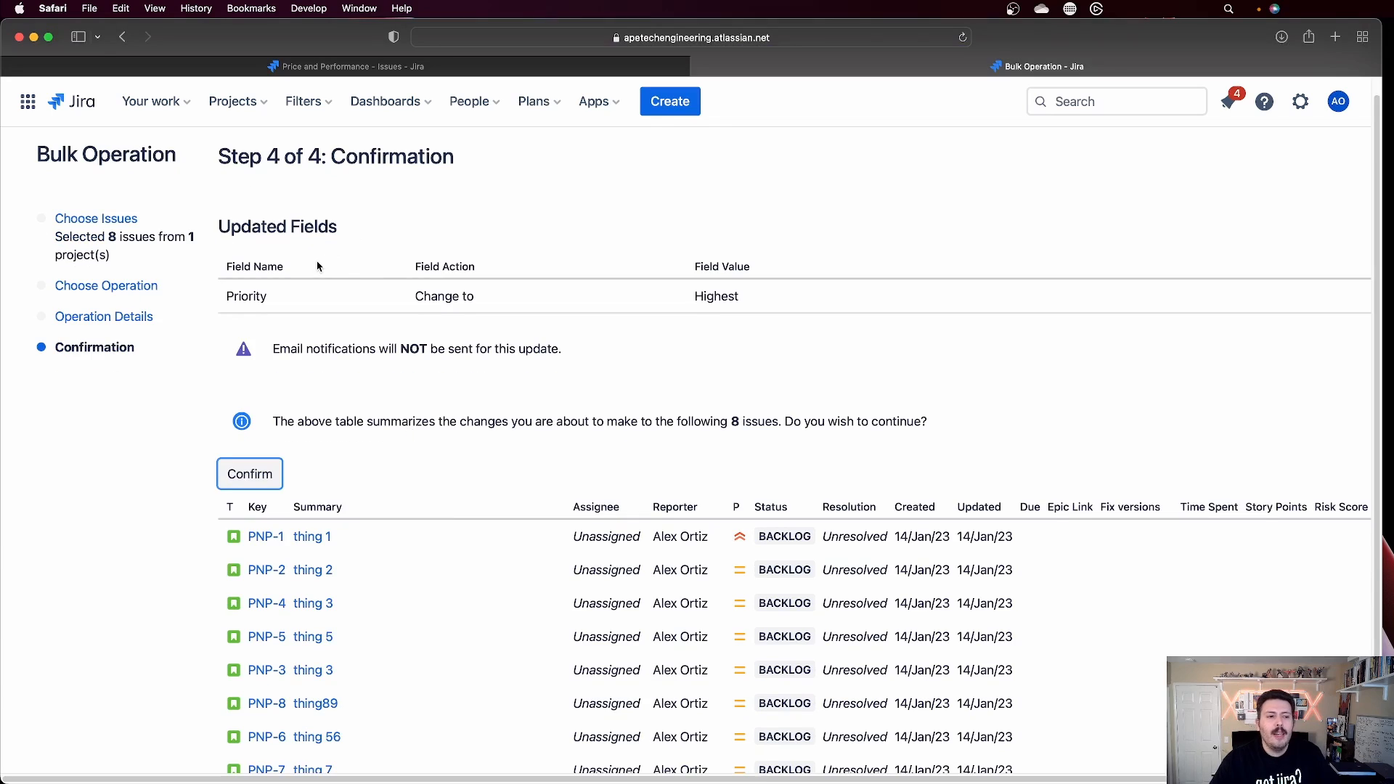
{"action": "mouse_move", "coordinate": [304, 299]}
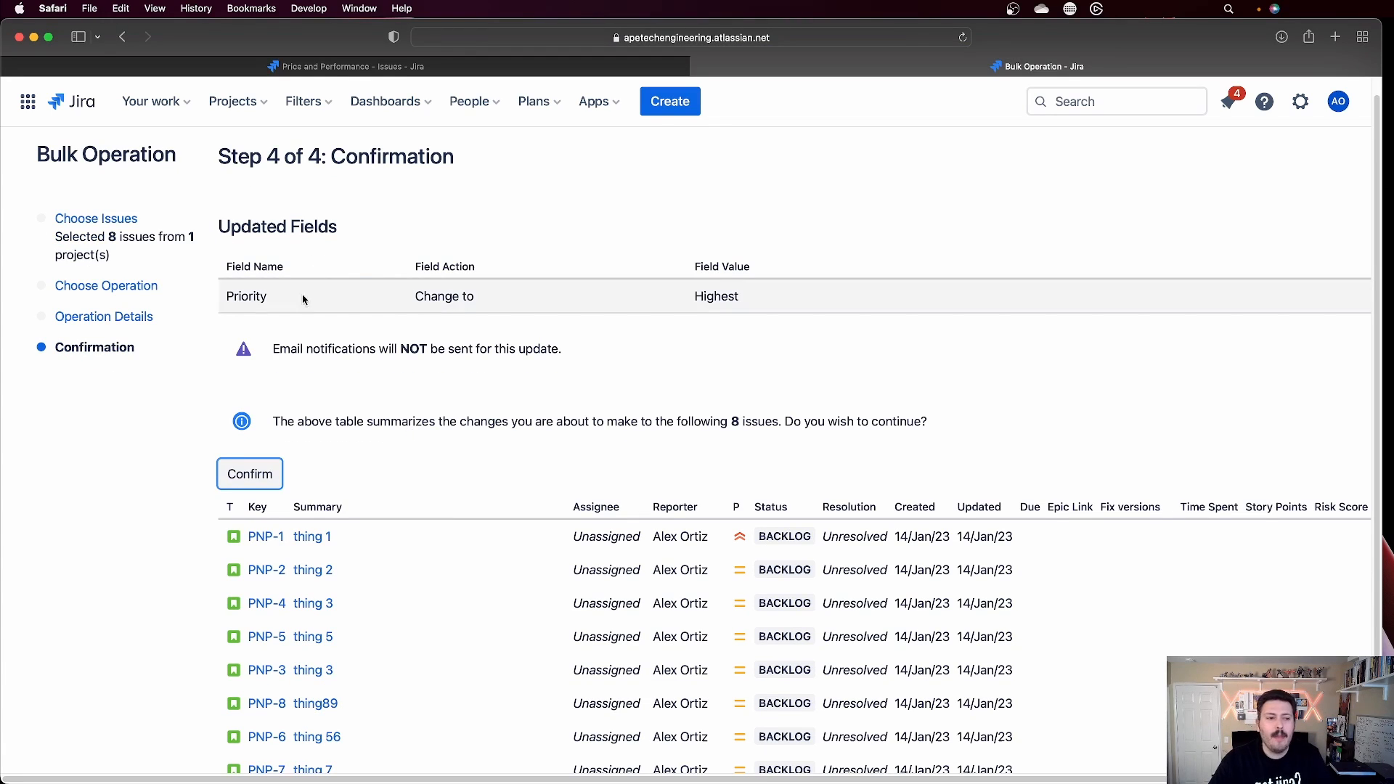
Step: Confirm the Highest priority bulk edit and click Done when finished
{"action": "left_click", "coordinate": [249, 474]}
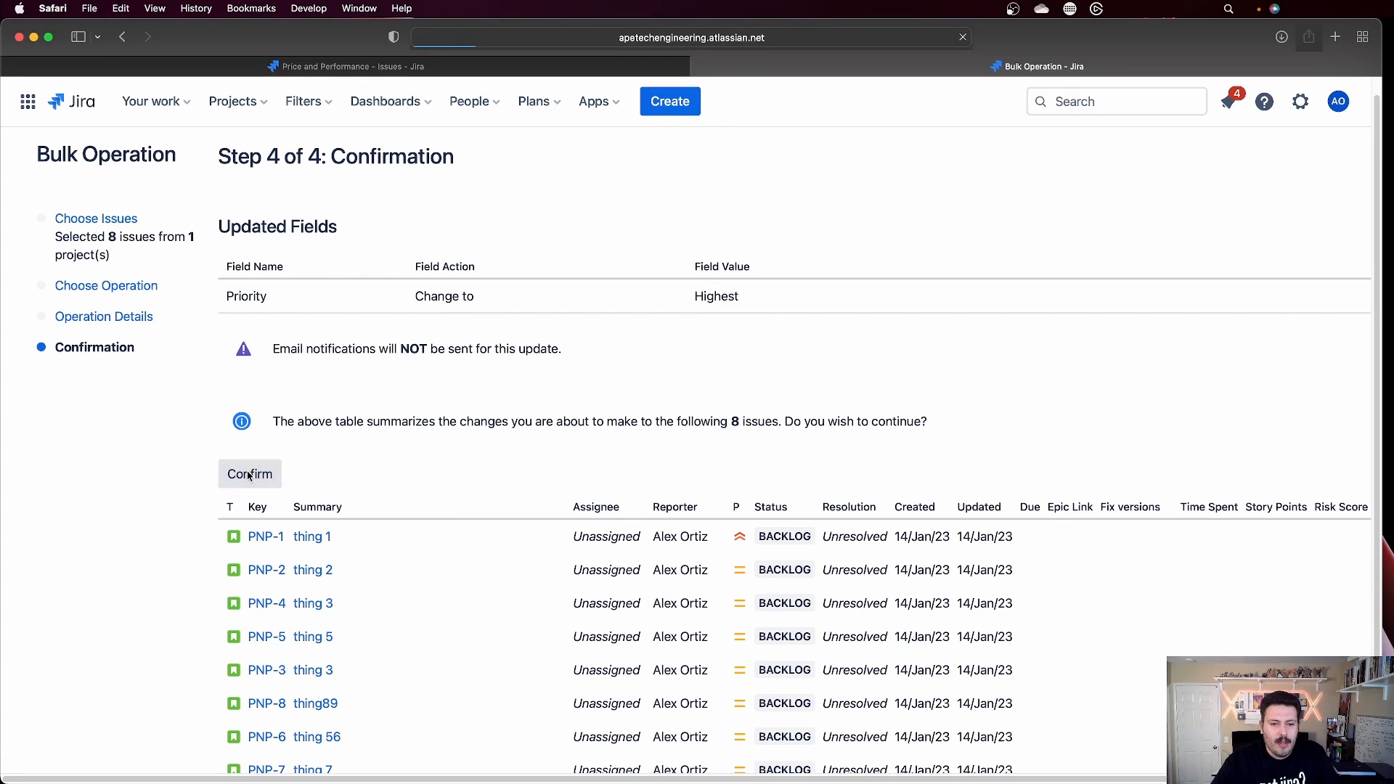
{"action": "left_click", "coordinate": [250, 474]}
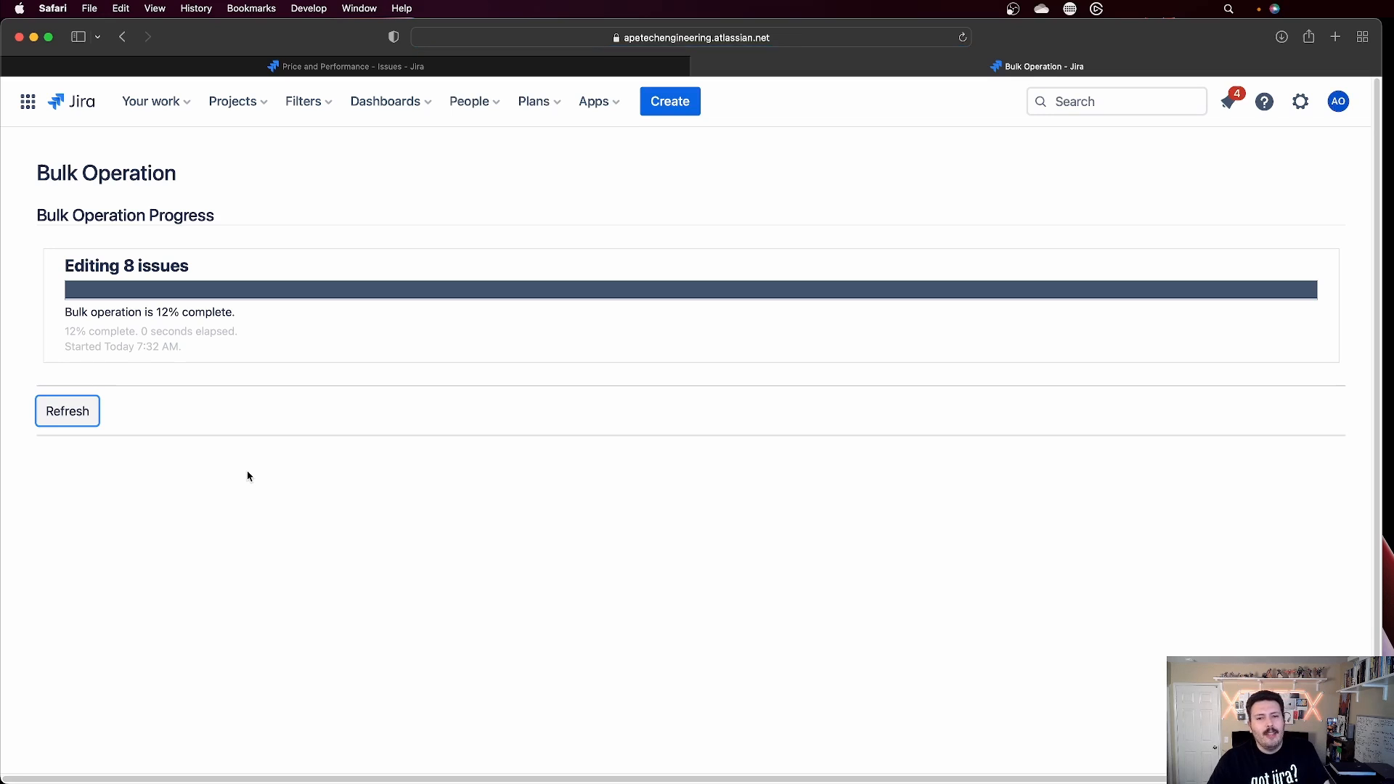
{"action": "mouse_move", "coordinate": [254, 477]}
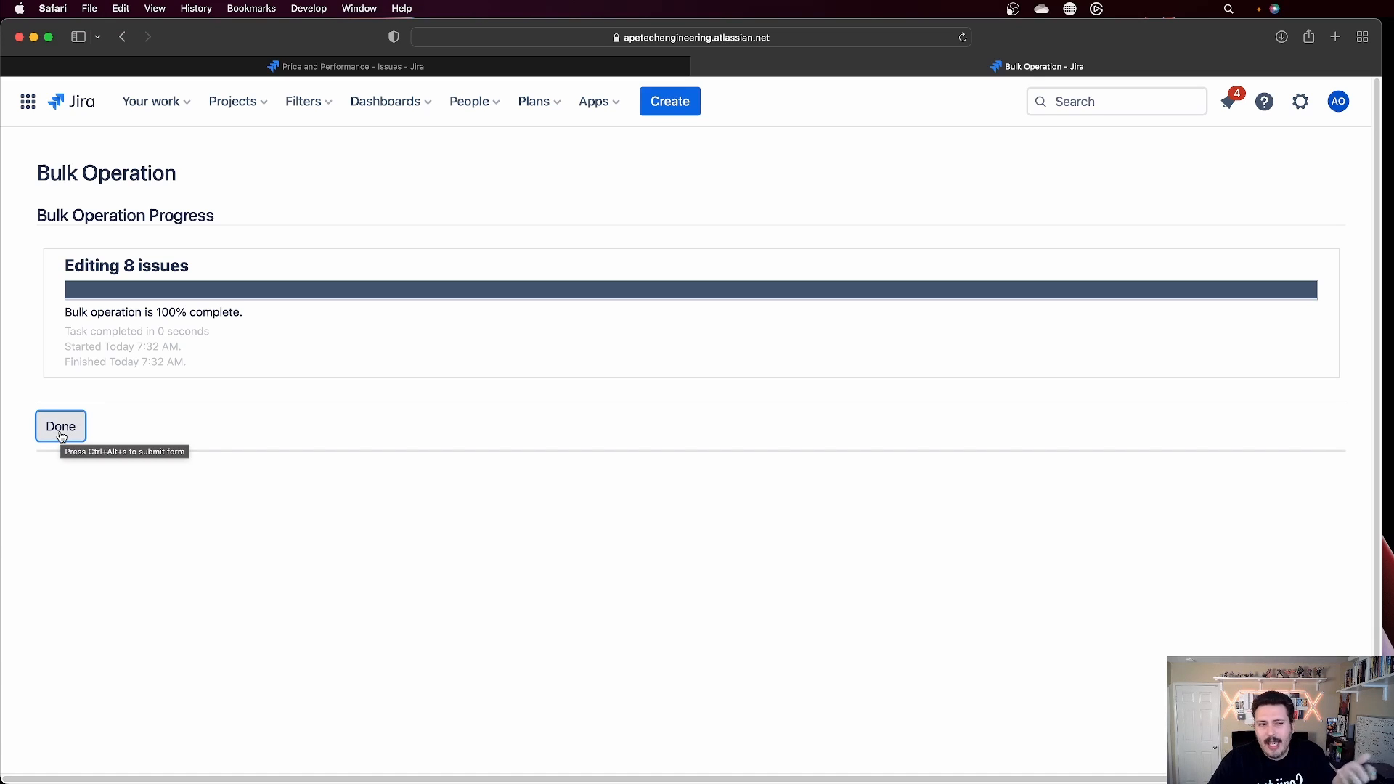
{"action": "left_click", "coordinate": [60, 427]}
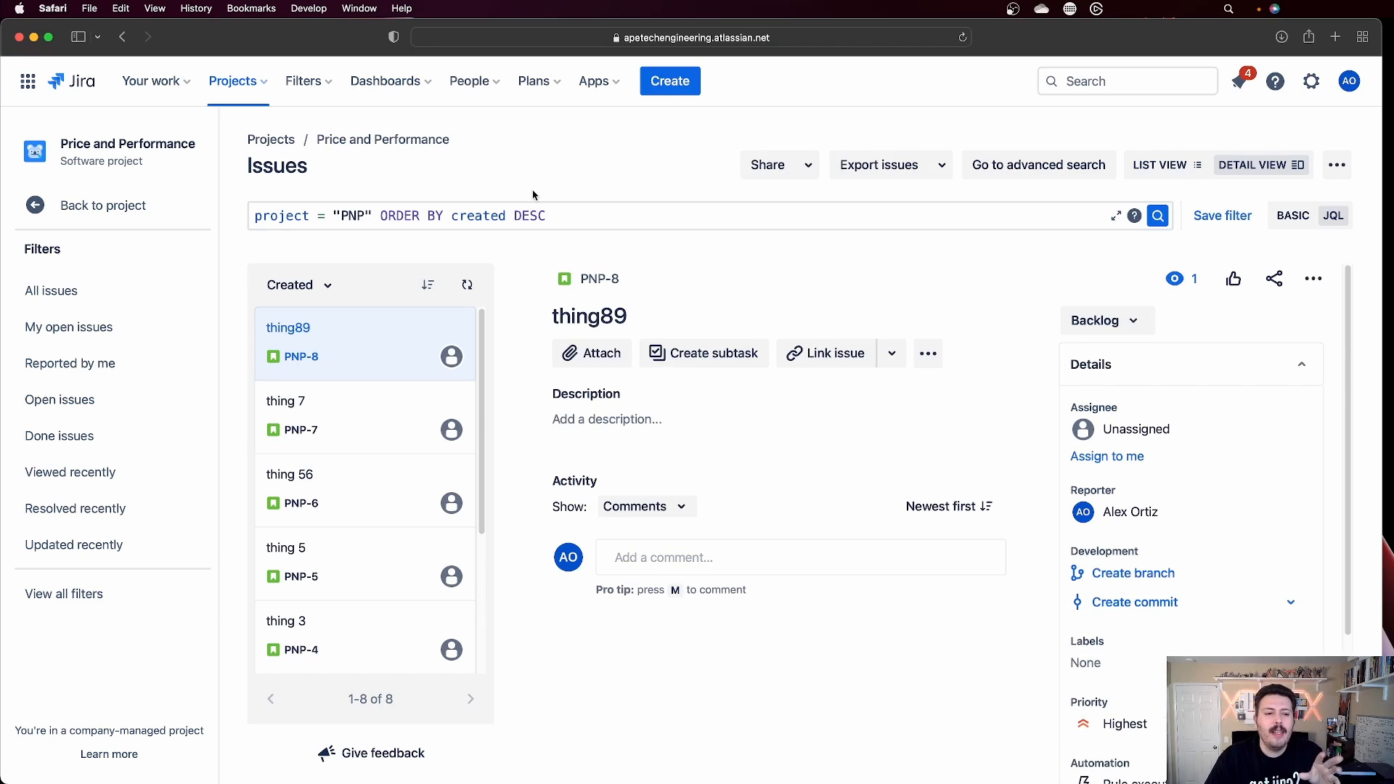
{"action": "mouse_move", "coordinate": [1226, 227]}
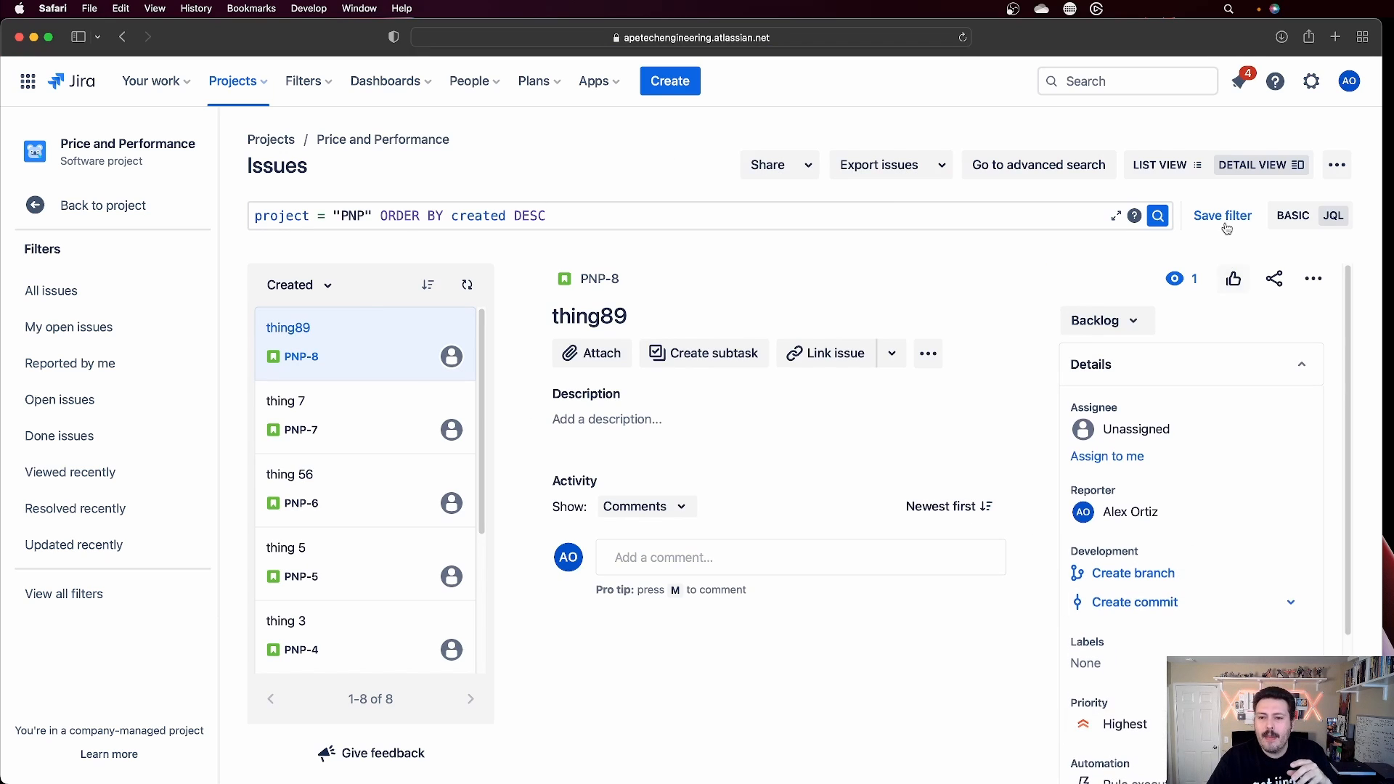
Step: Switch the Price and Performance issues page to LIST VIEW
{"action": "left_click", "coordinate": [1160, 164]}
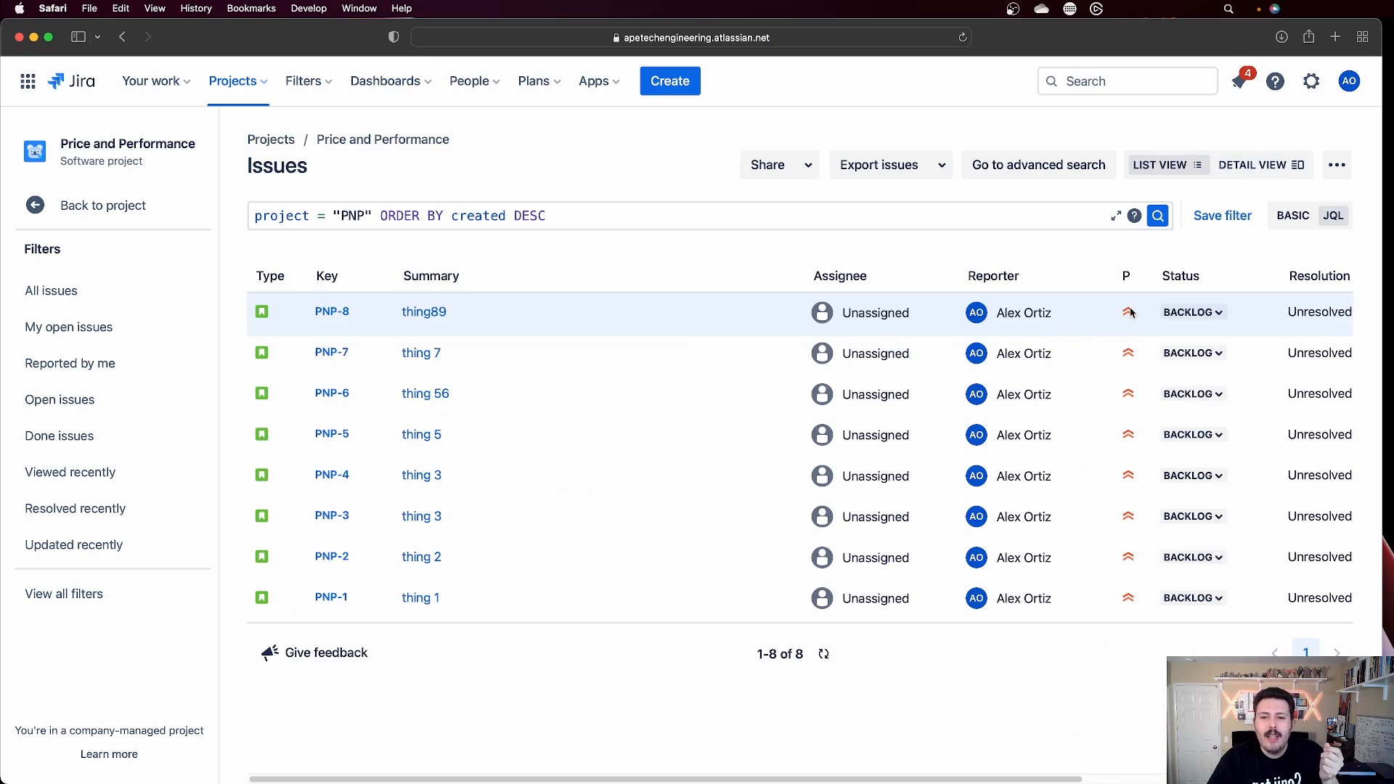